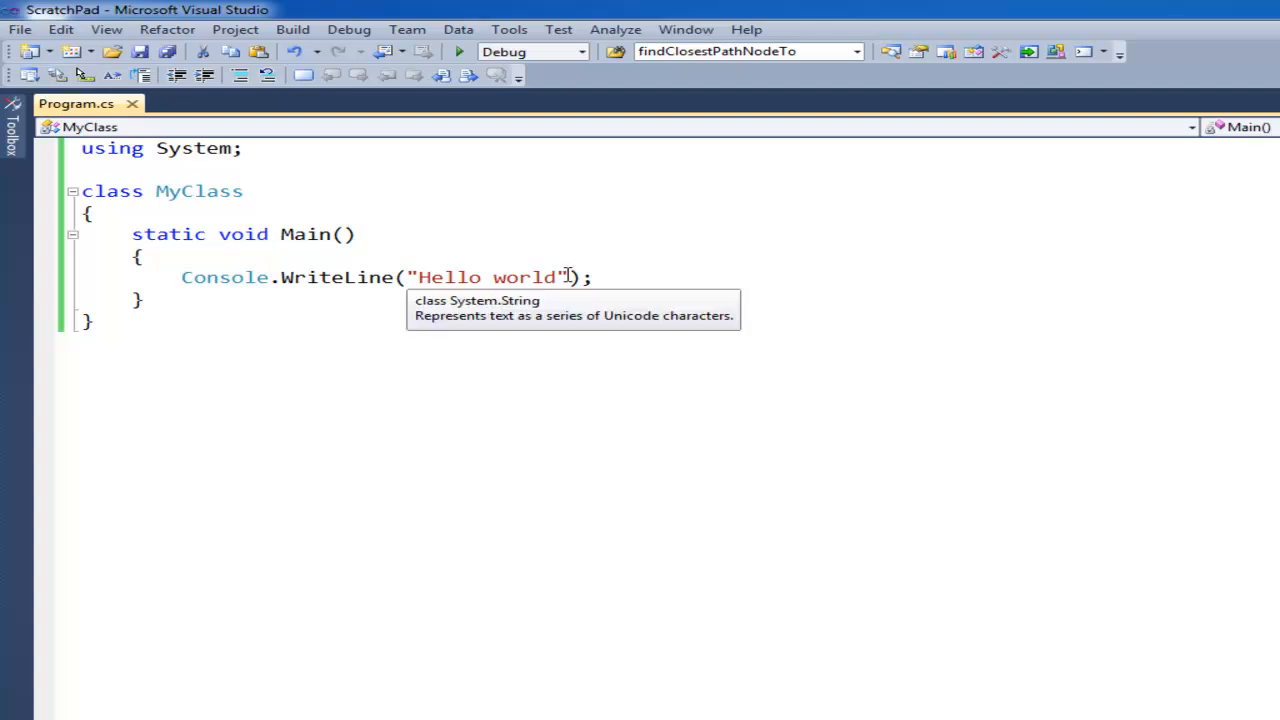
Step: Replace the "Hello world" text in Console.WriteLine with the name "Jamie King"
left_click_drag(420, 276, 556, 276)
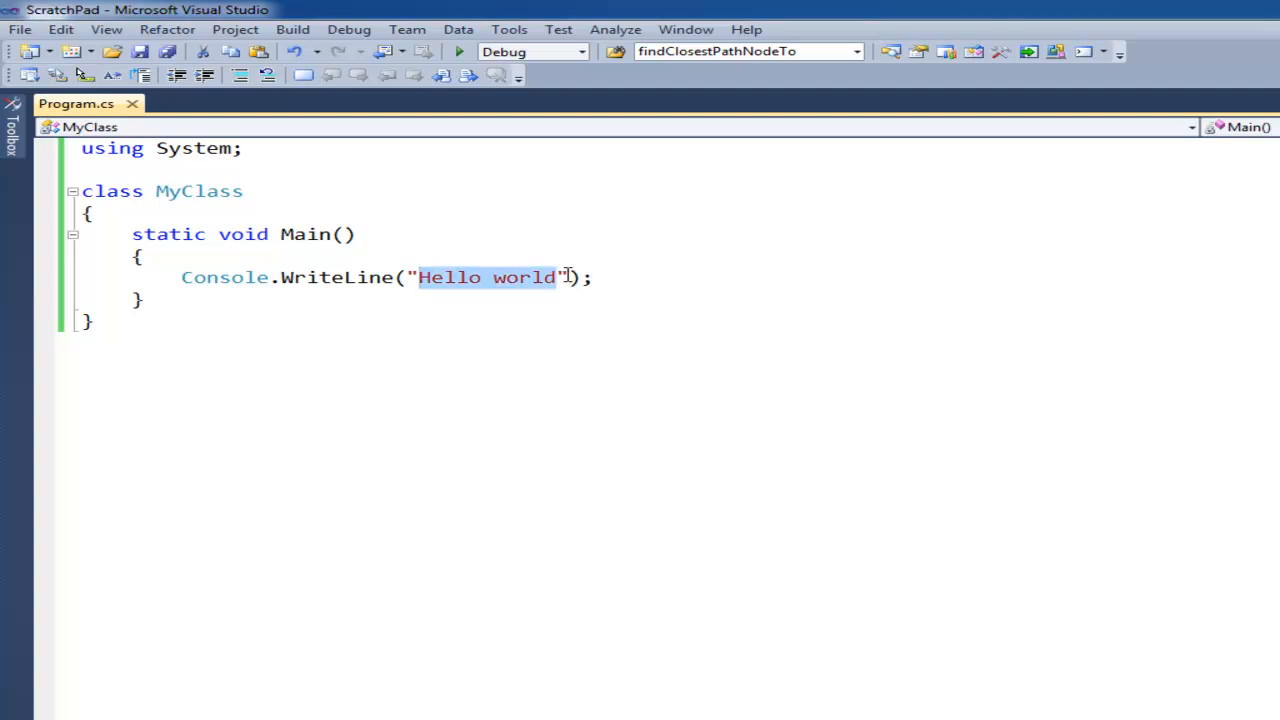
type("Jamie King")
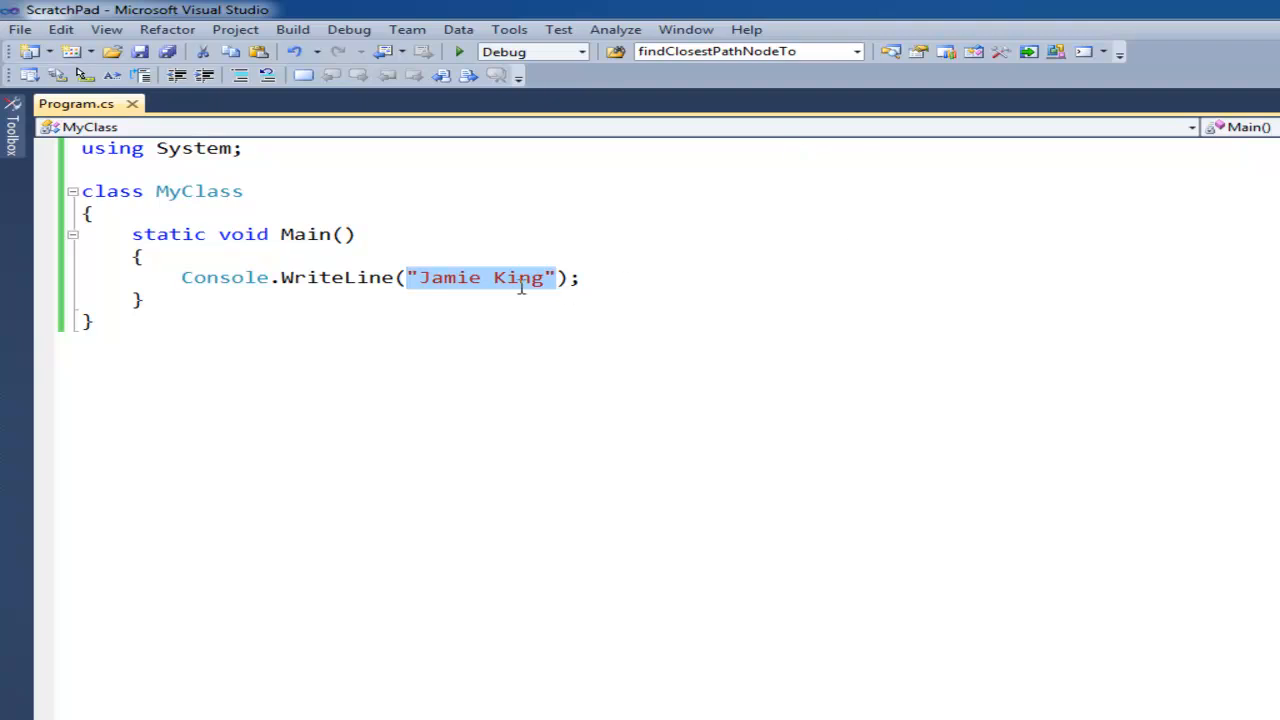
mouse_move(522, 216)
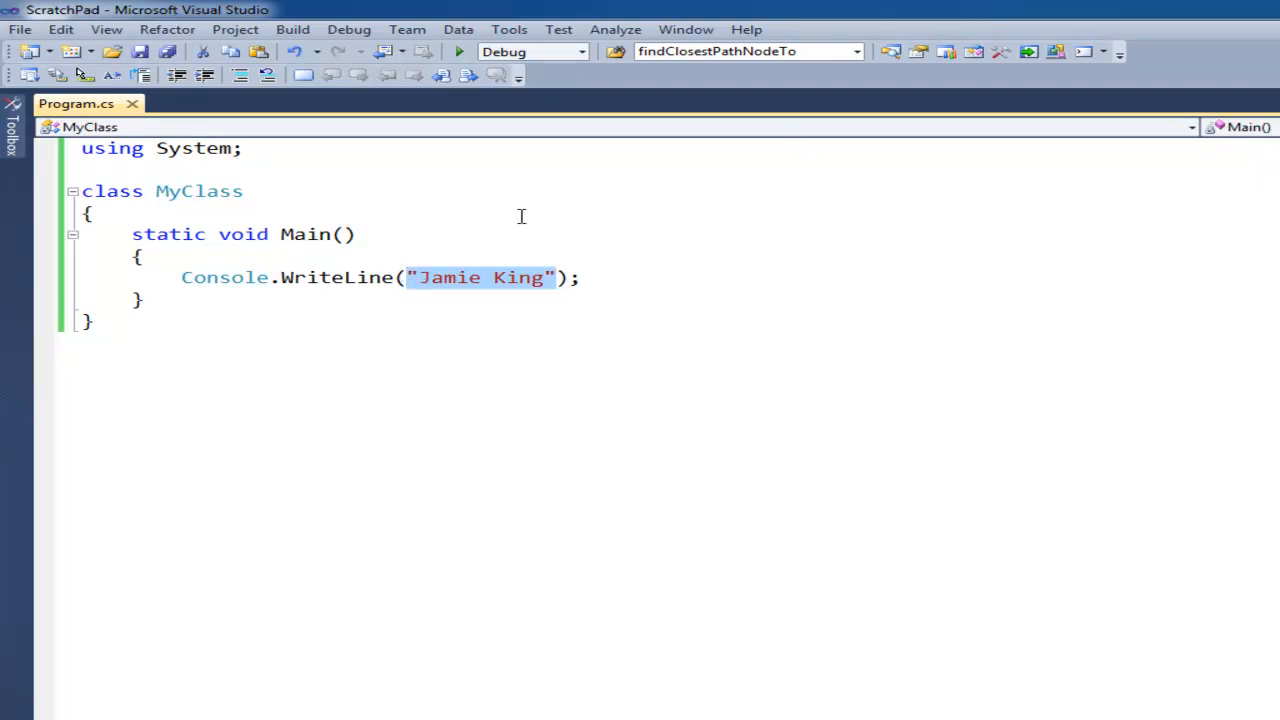
left_click(344, 276)
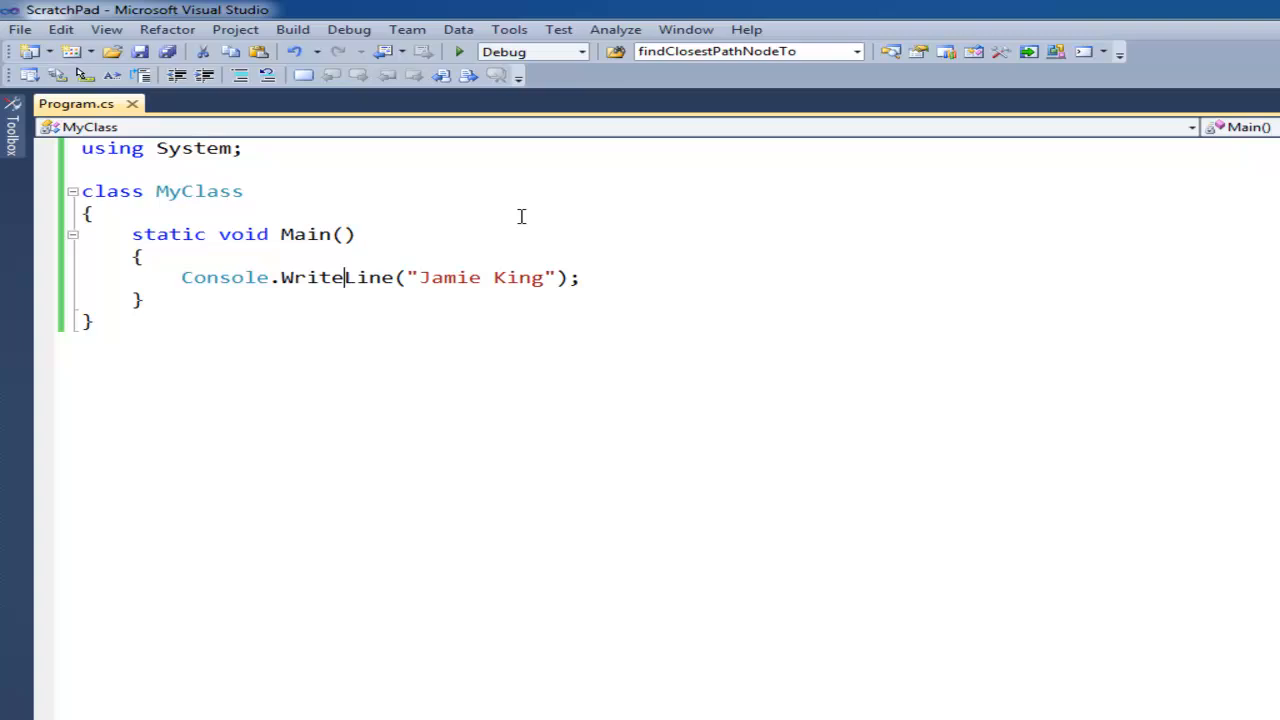
double_click(224, 276)
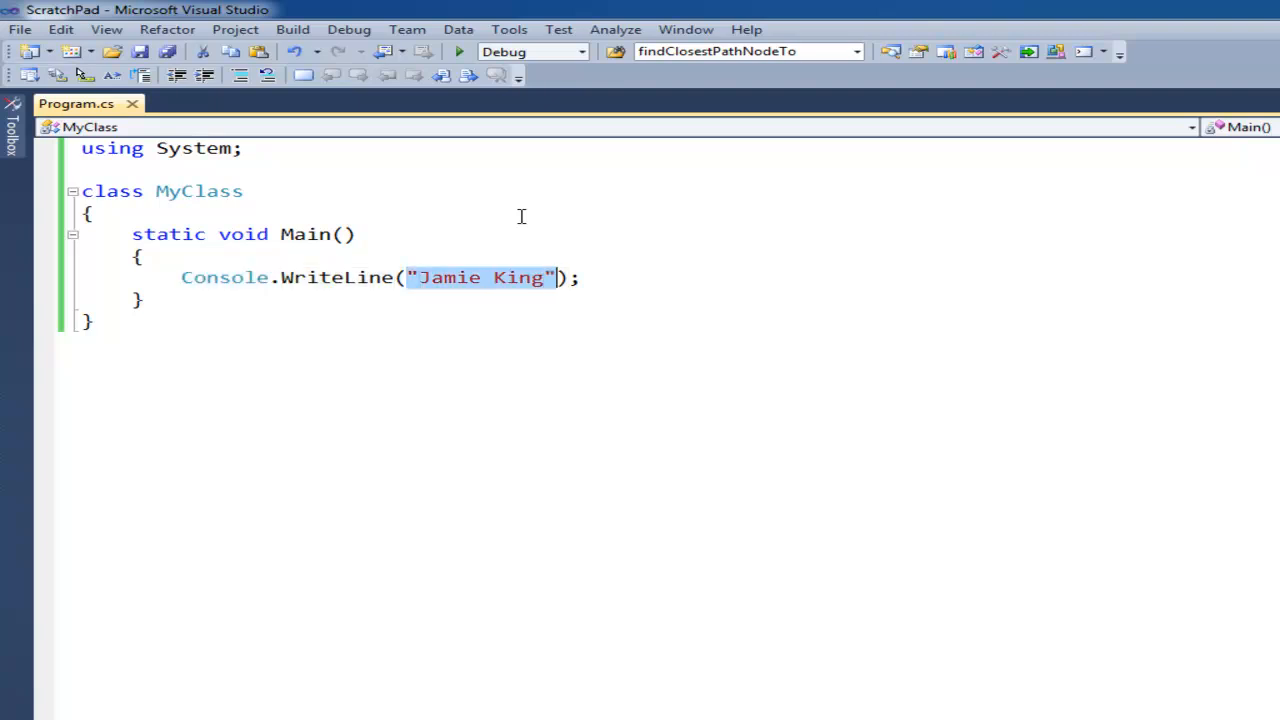
Step: Replace the WriteLine statement with string myString = "Jamie King"; in Main
key("Delete")
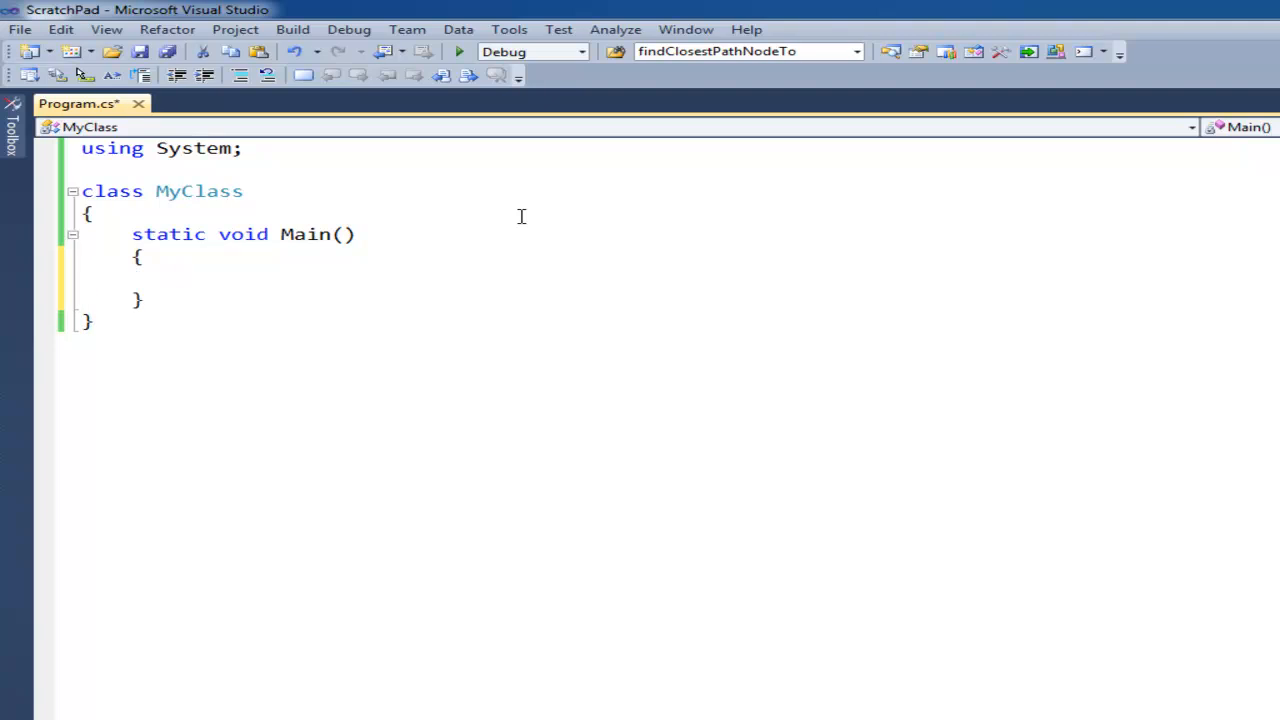
type("string")
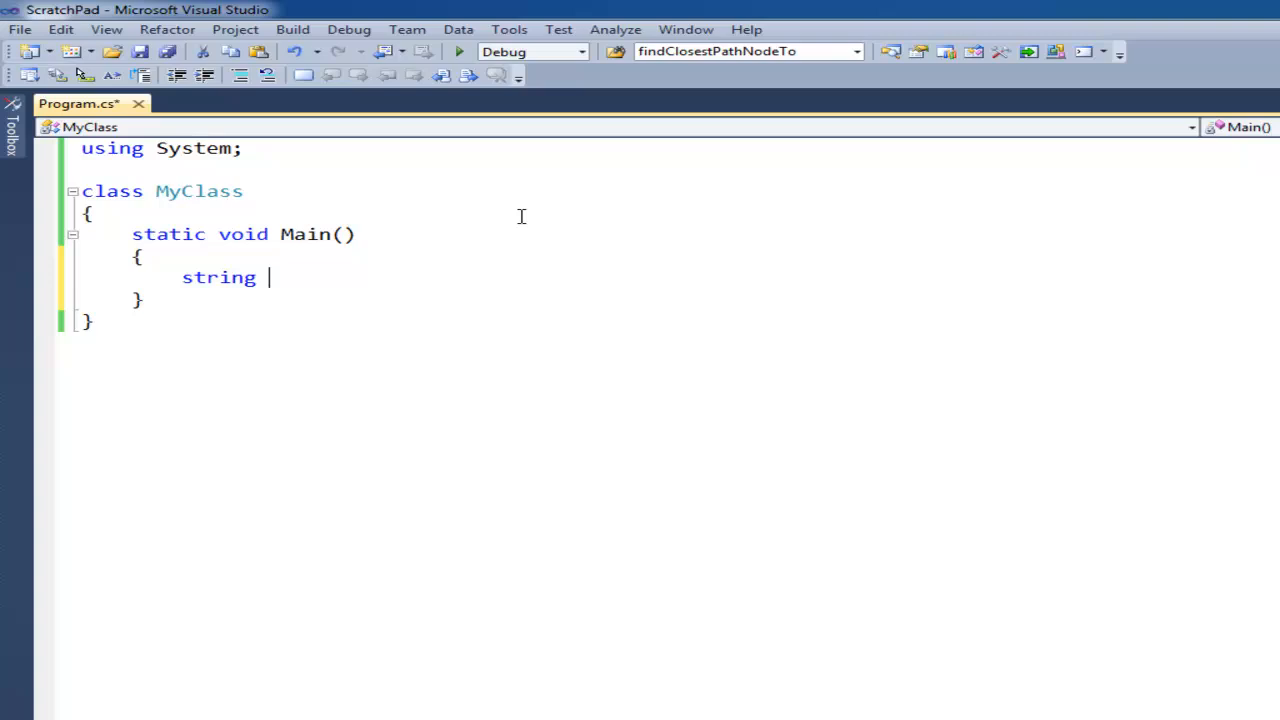
type("myString = \"")
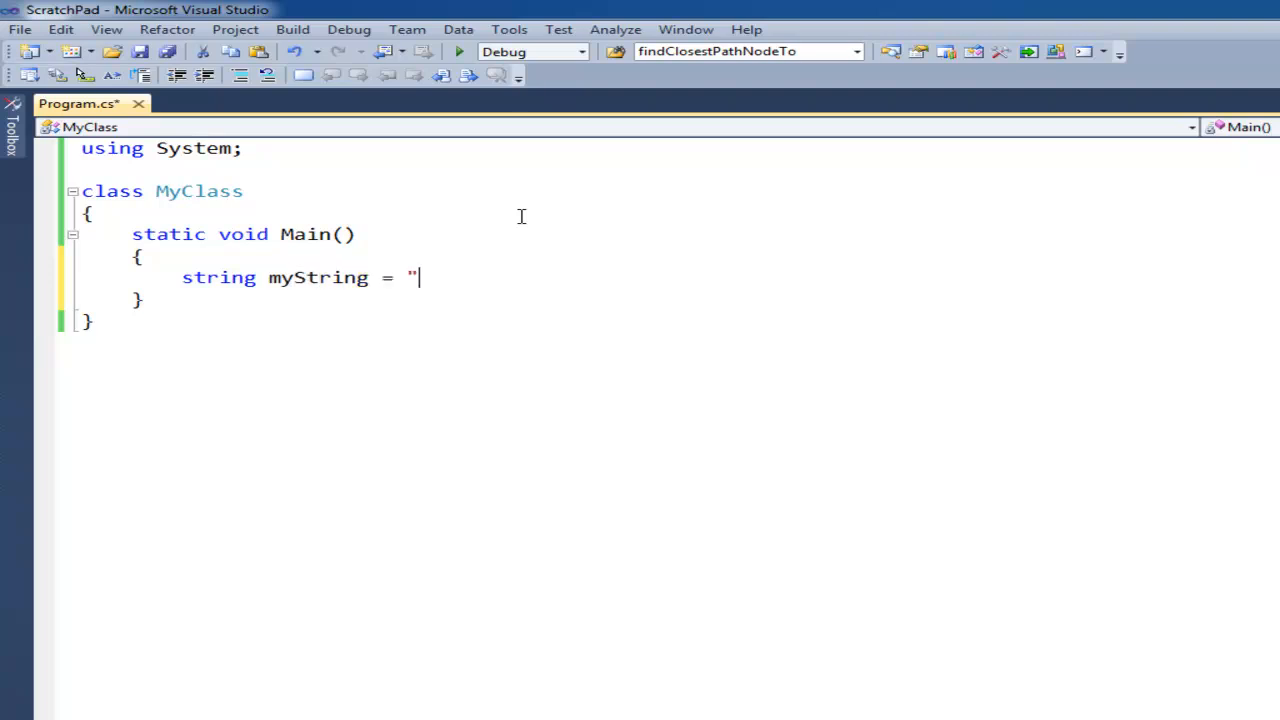
type("Jamie King\";")
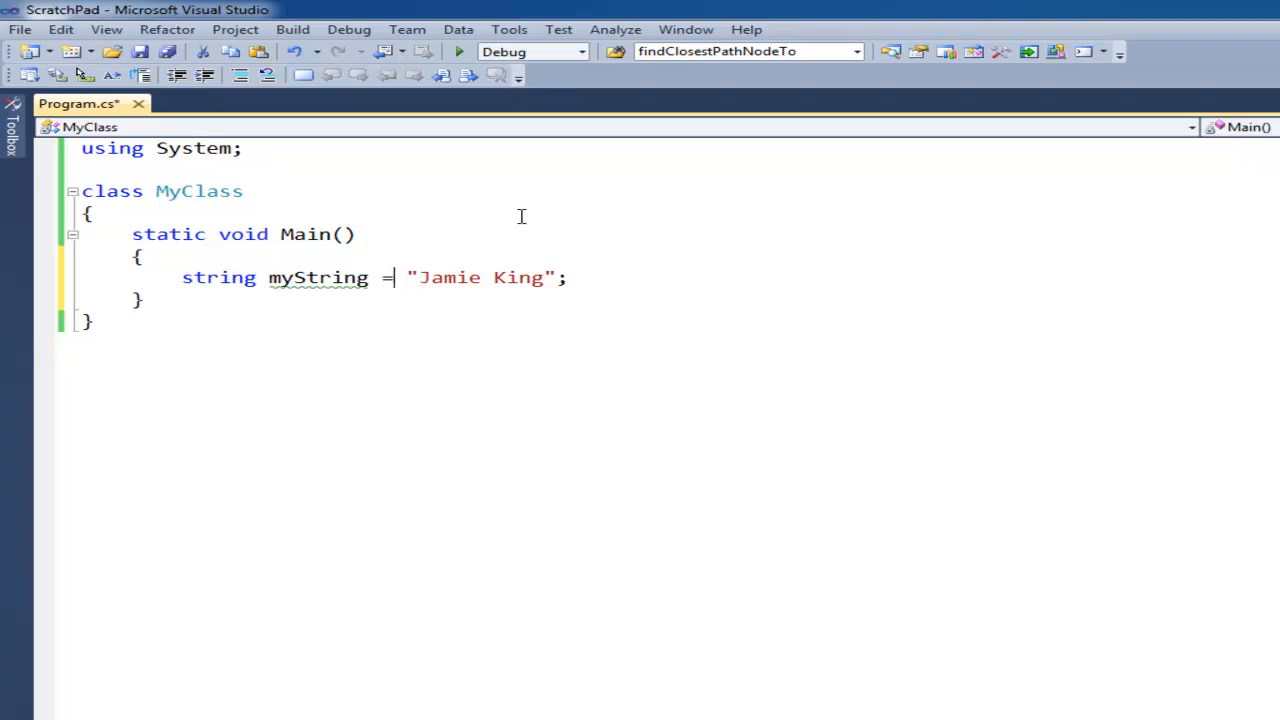
double_click(318, 276)
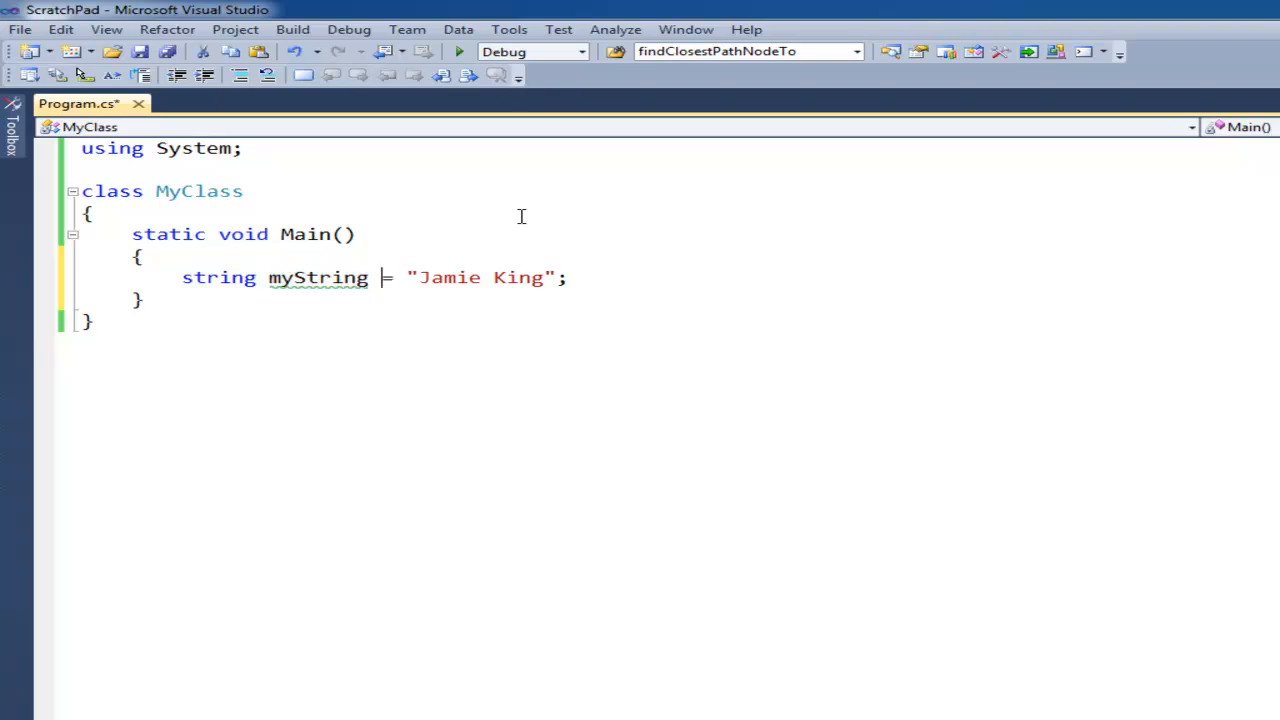
left_click_drag(268, 276, 492, 276)
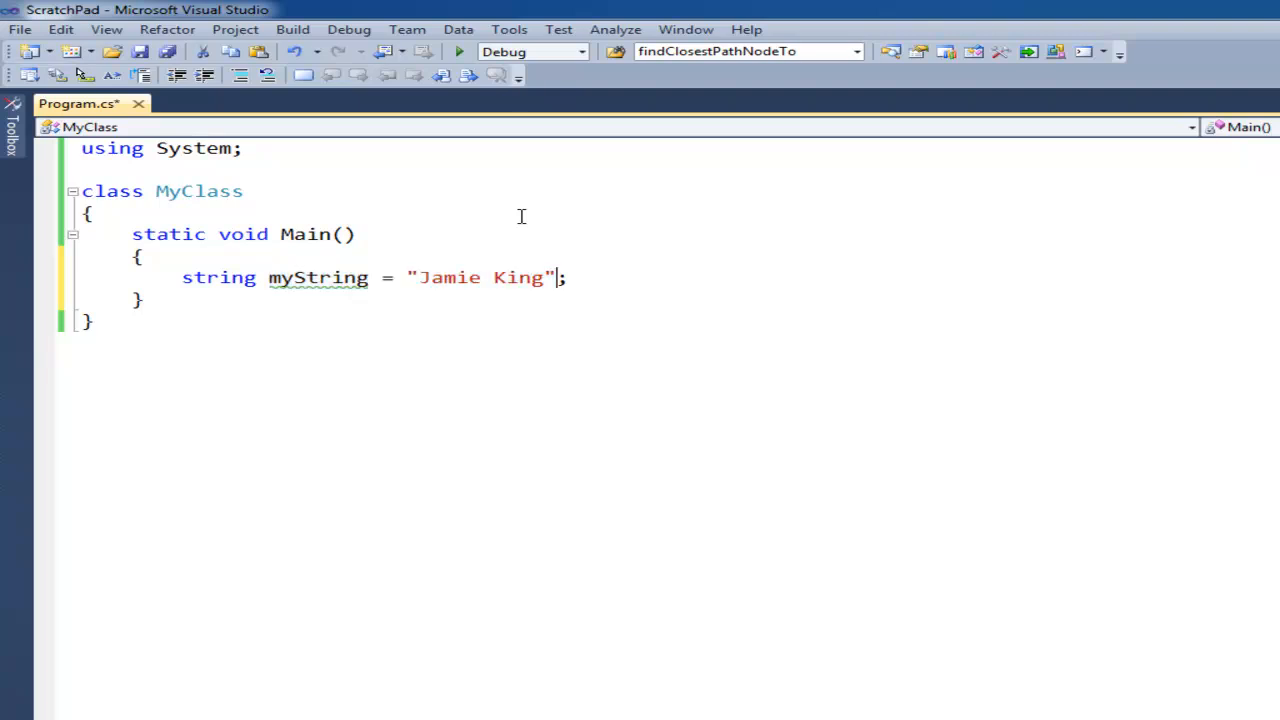
left_click_drag(408, 276, 556, 276)
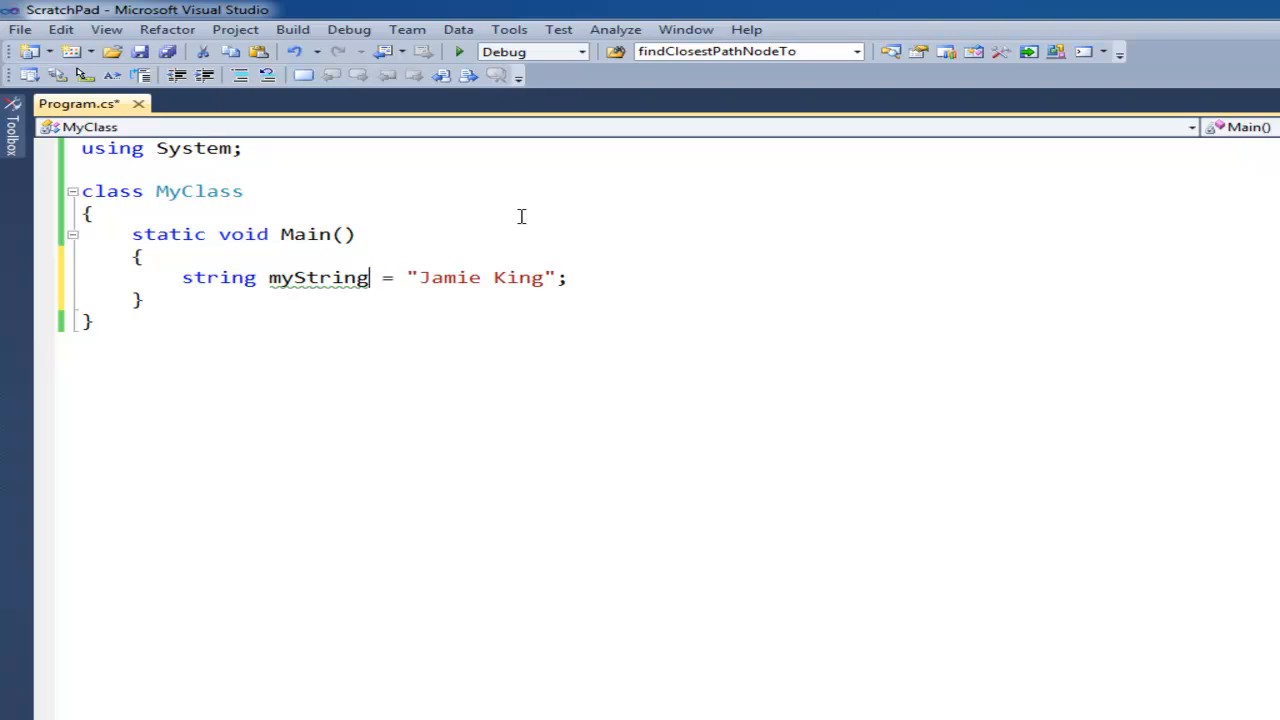
Step: Try a trial x = 5 line below the declaration and remove it again, leaving an empty line
double_click(318, 276)
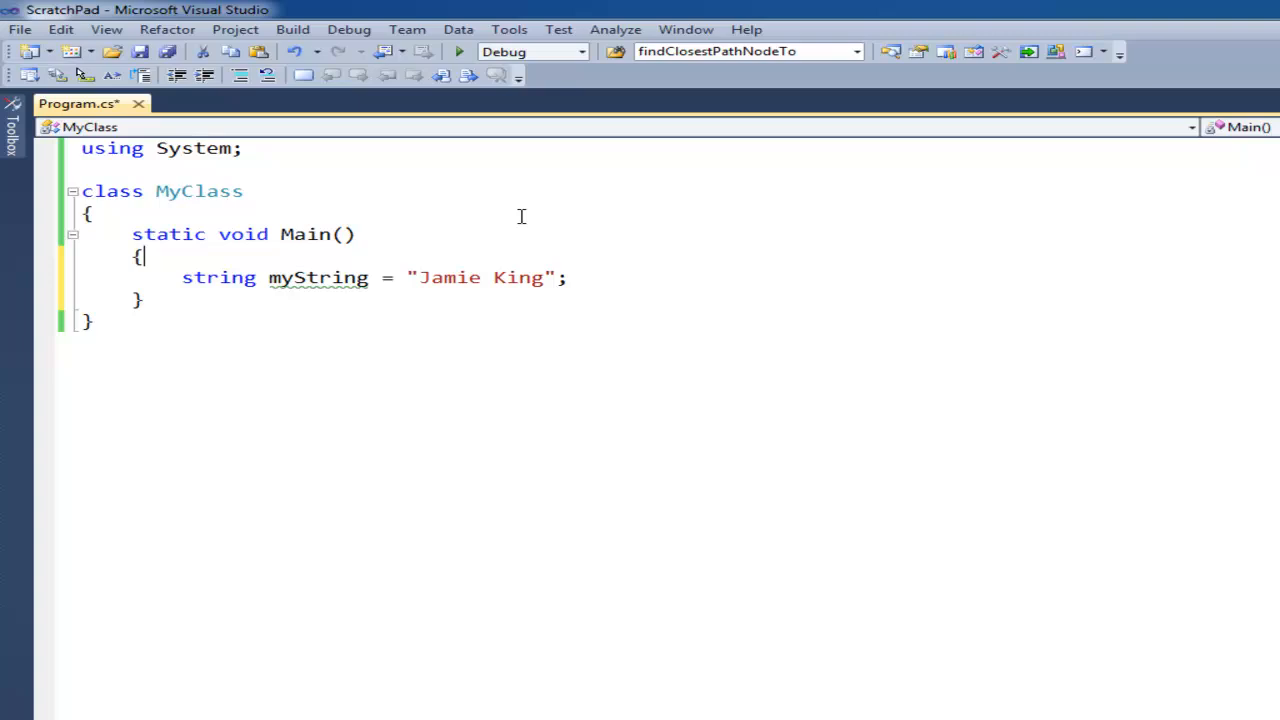
type("x = 5")
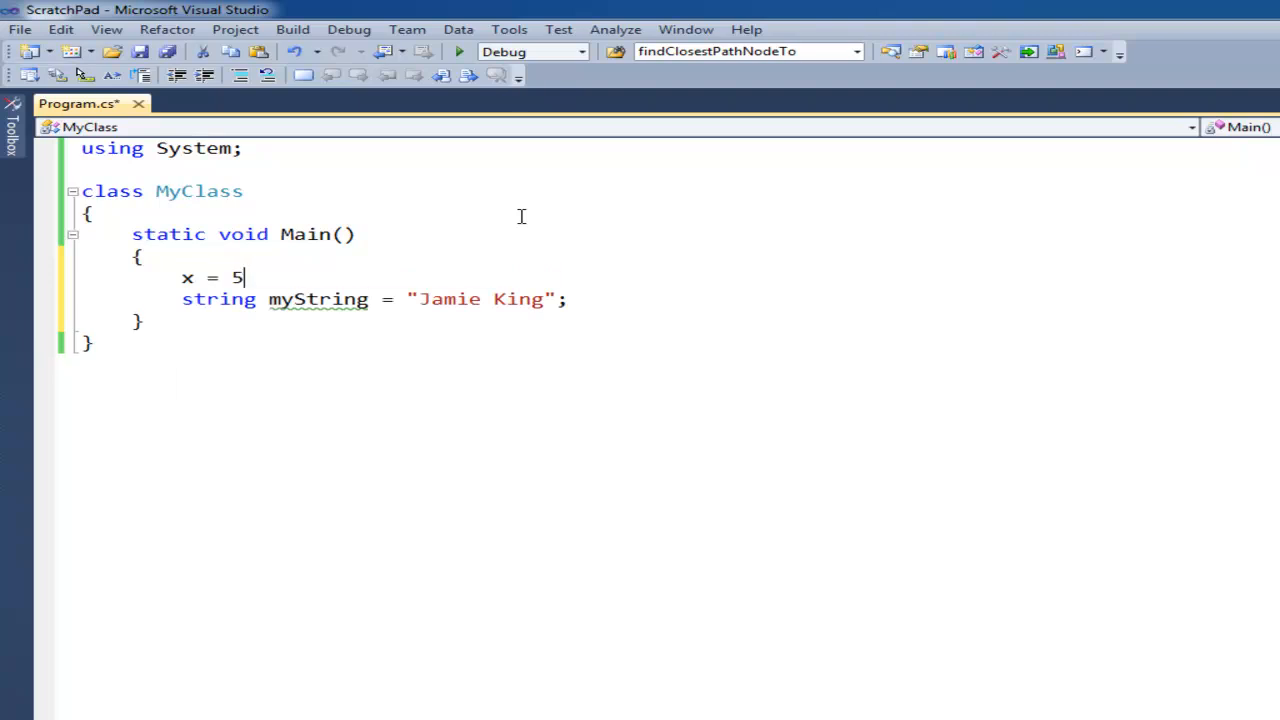
key("Backspace")
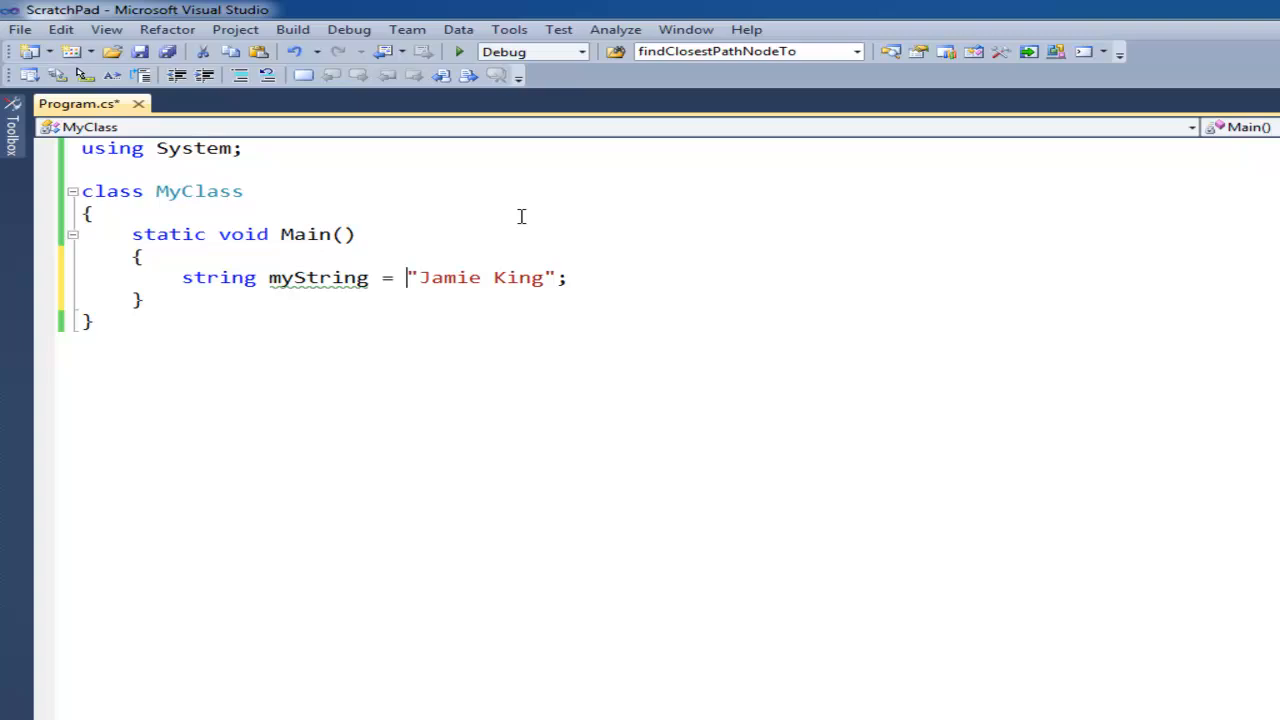
double_click(218, 276)
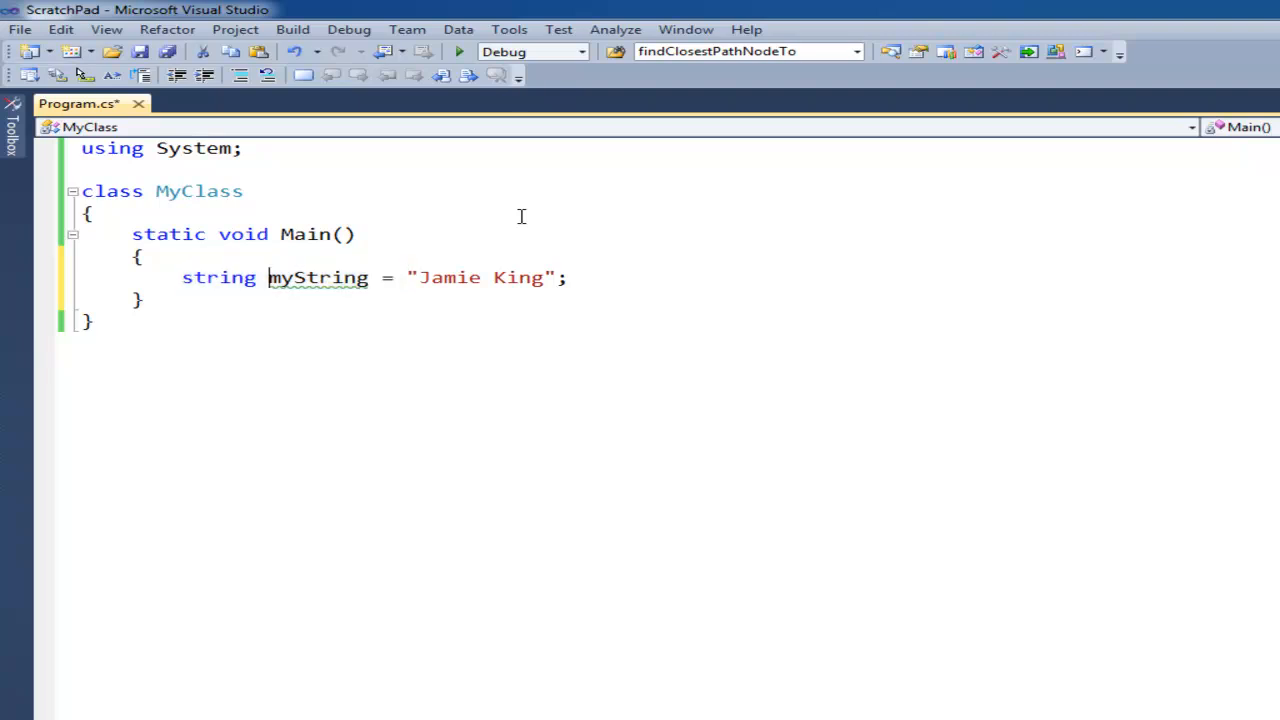
double_click(218, 276)
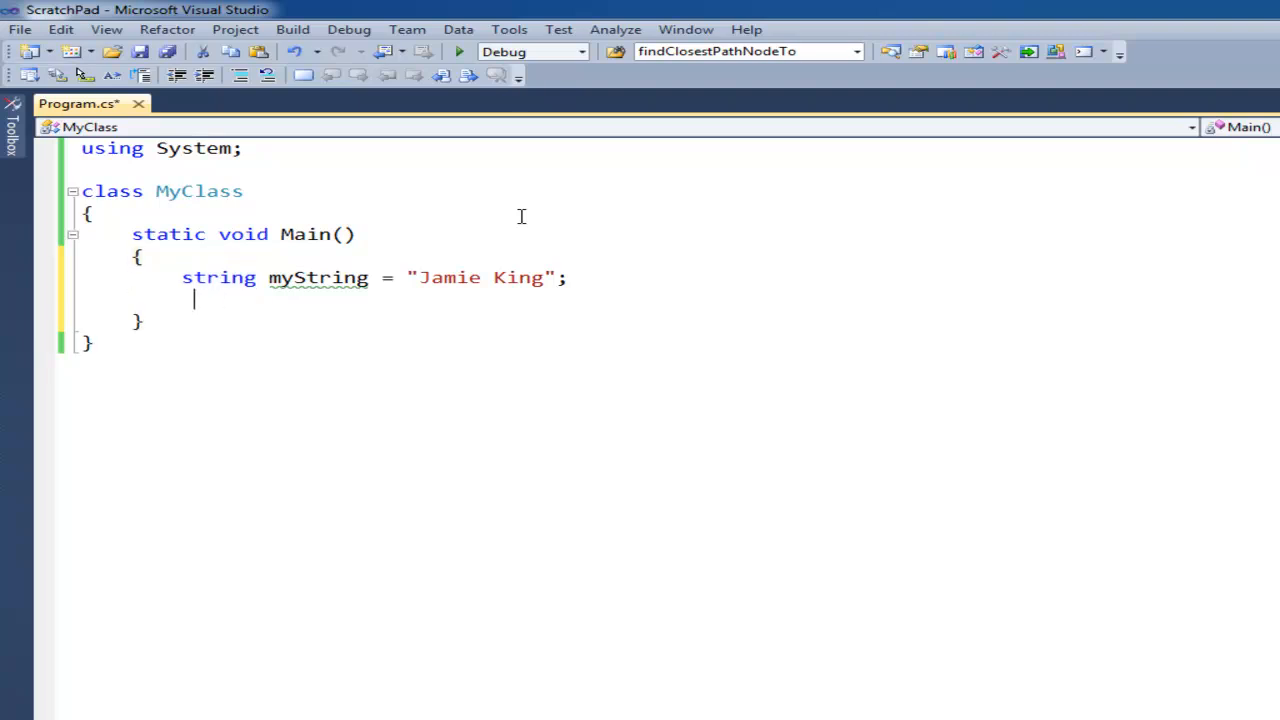
Step: Declare int age; on the line below myString, without a value yet
type("int")
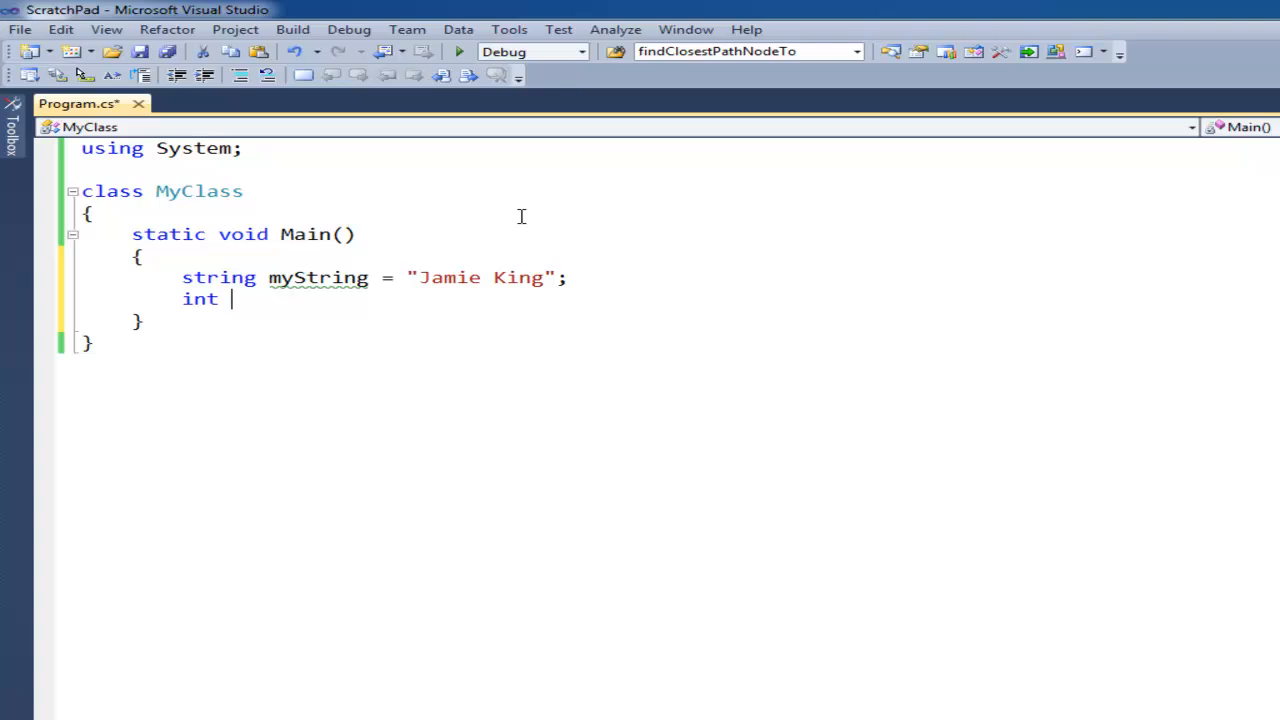
type("ag")
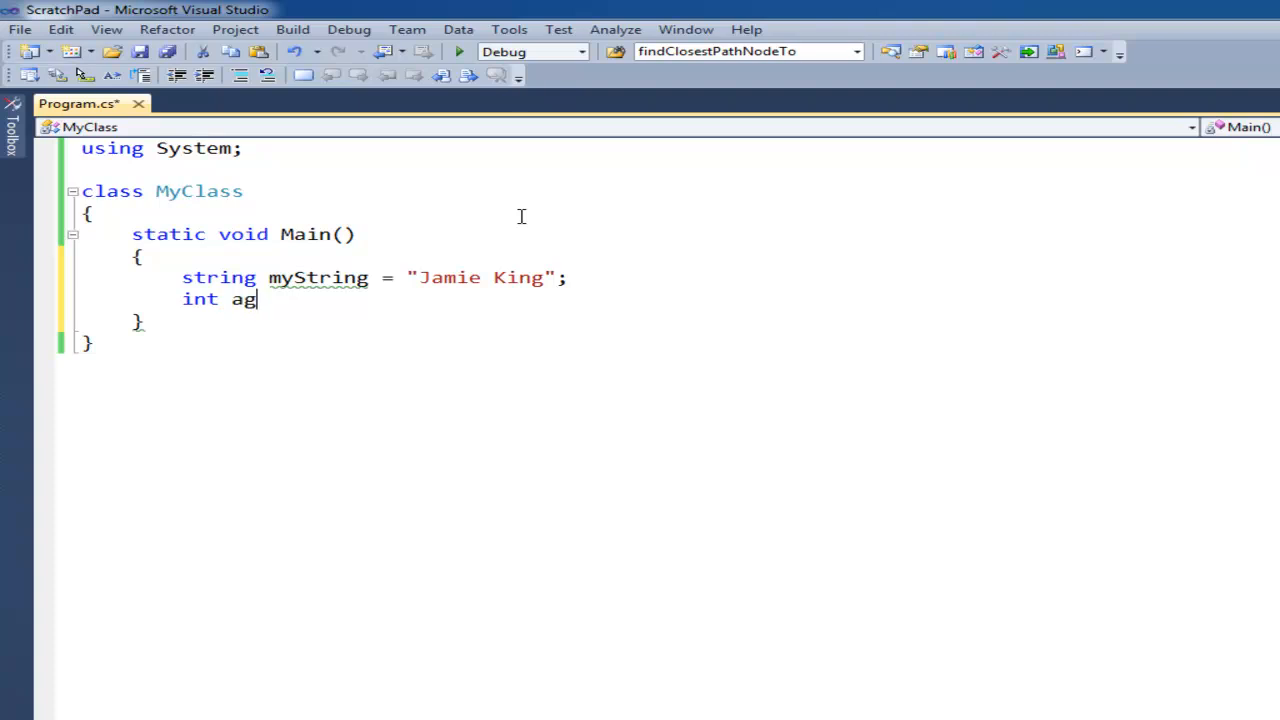
type("e")
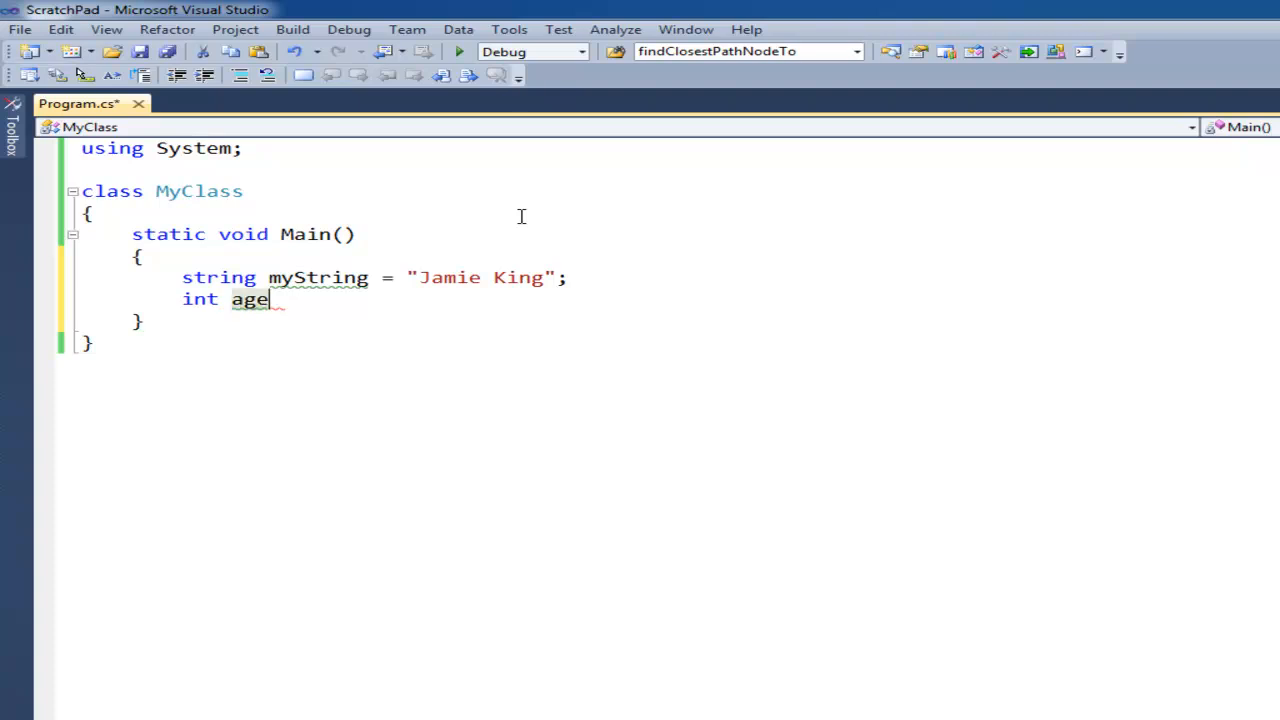
type(";")
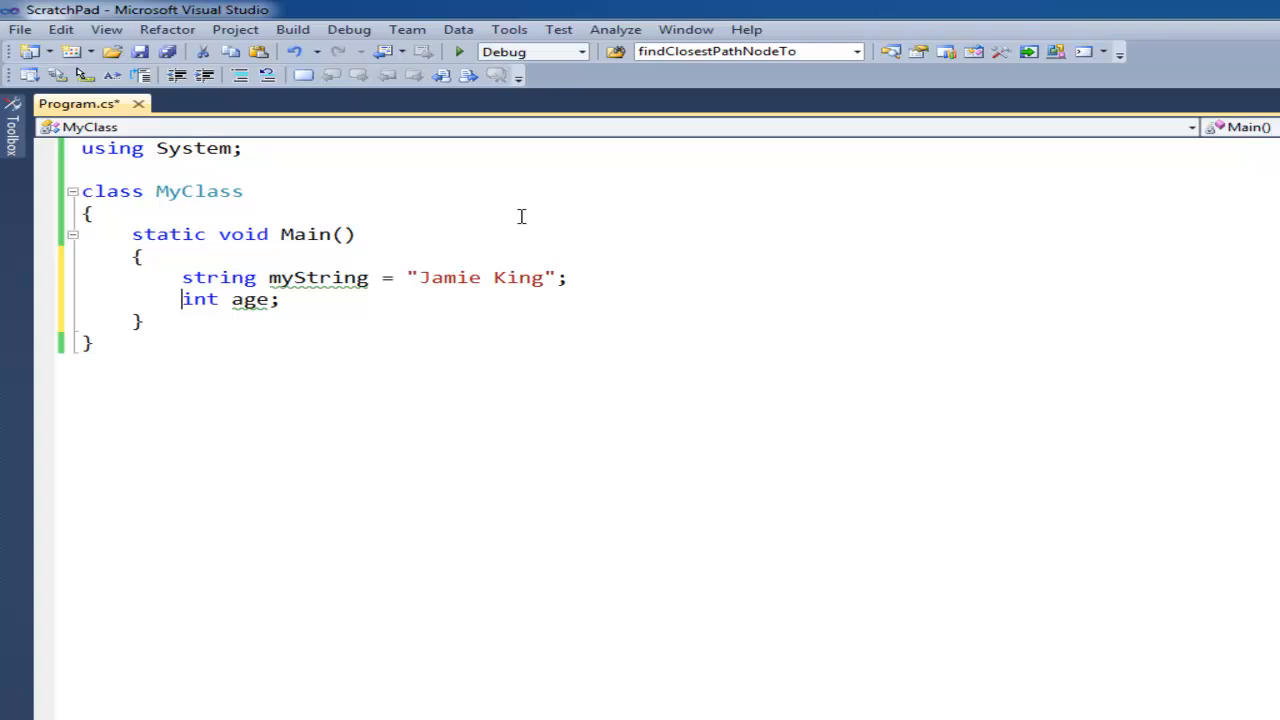
double_click(248, 300)
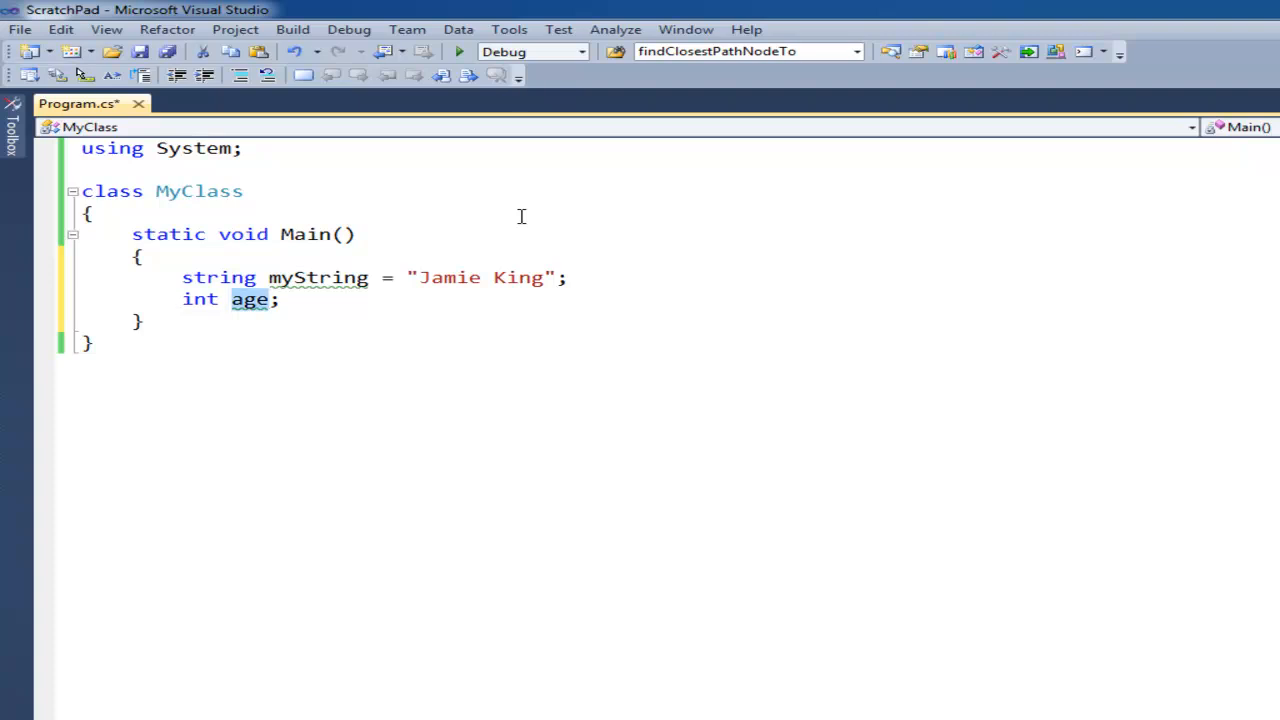
left_click(232, 300)
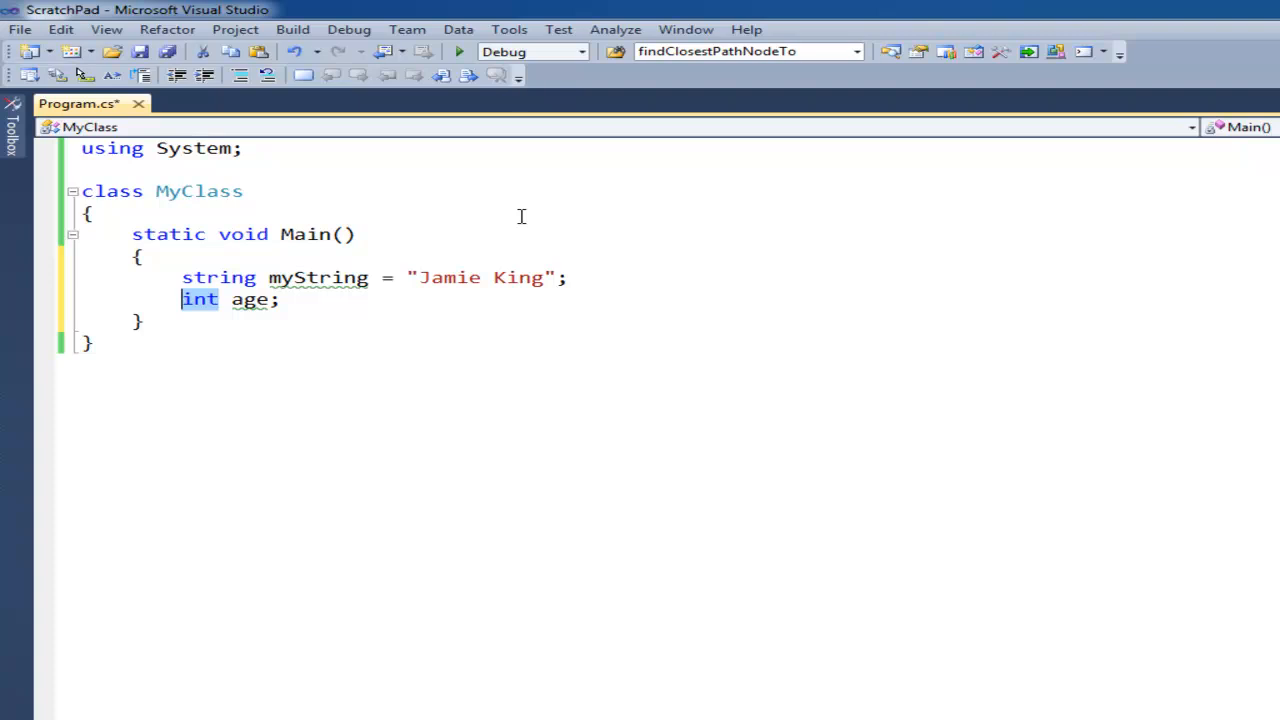
left_click(228, 300)
type("-")
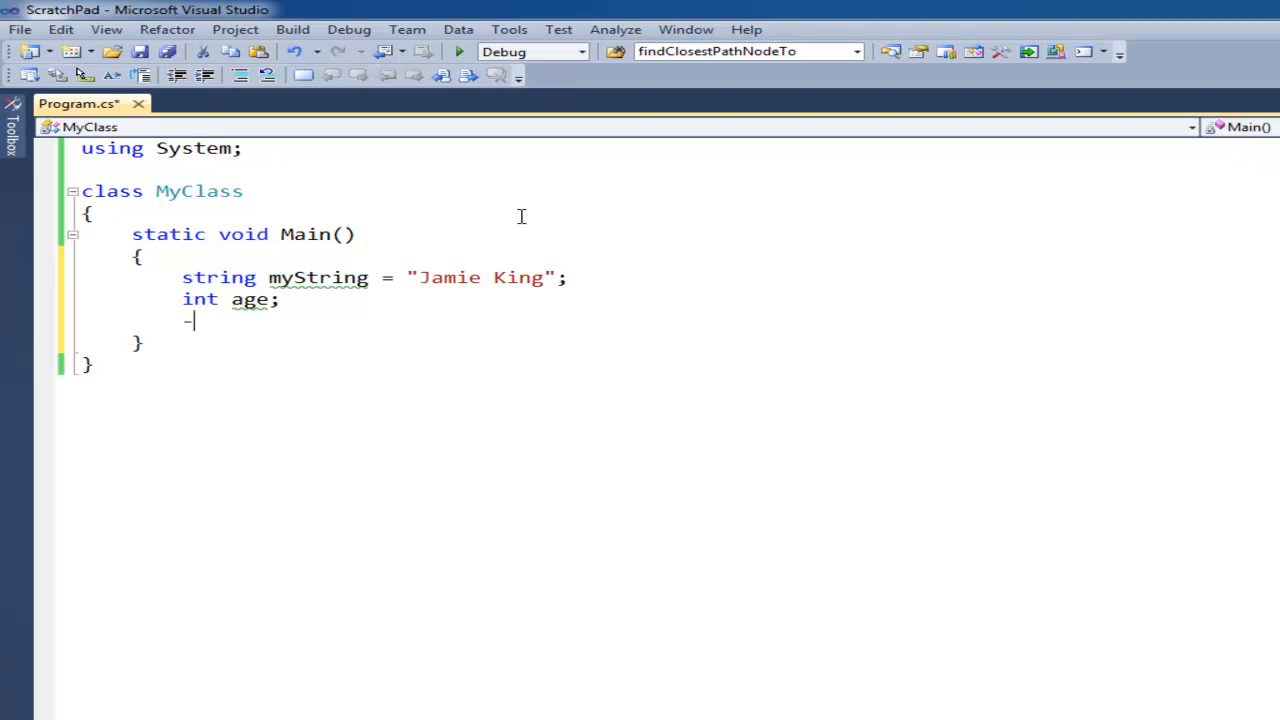
Step: Try sample values 300, -382, 1,2,3,4,5 and 5.23432 under age, then remove them again
type("300, -382")
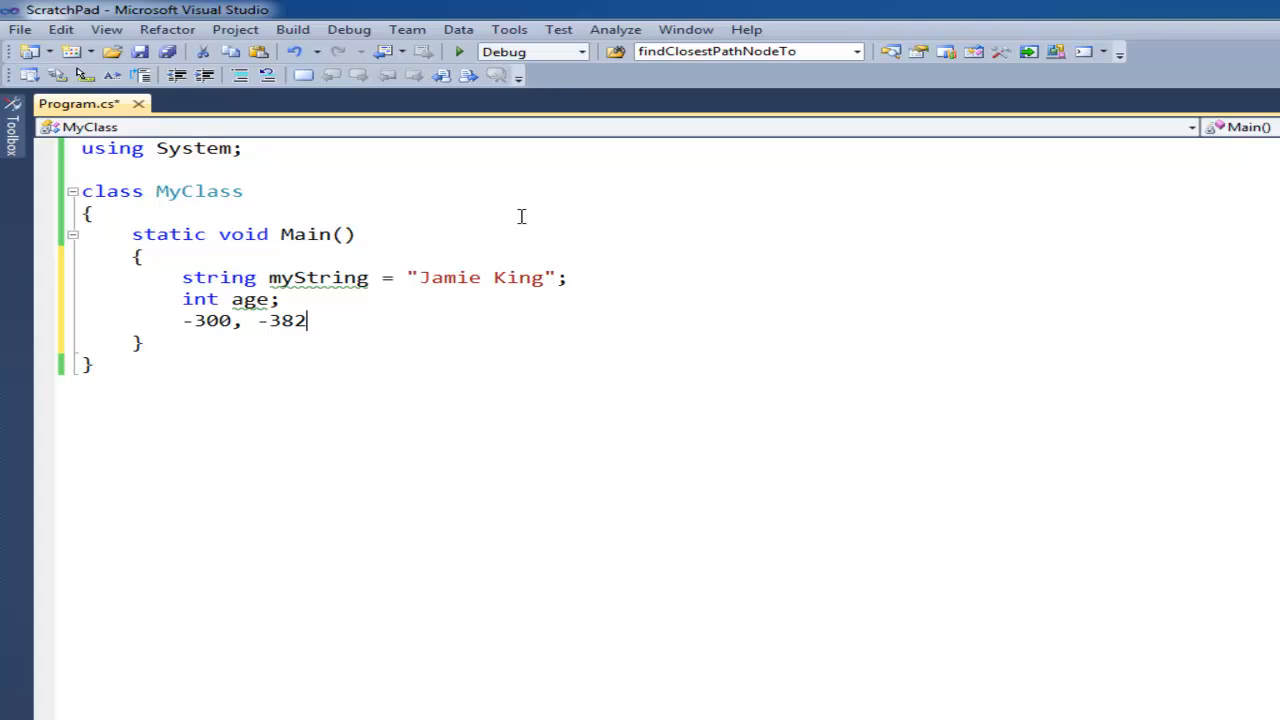
type(",")
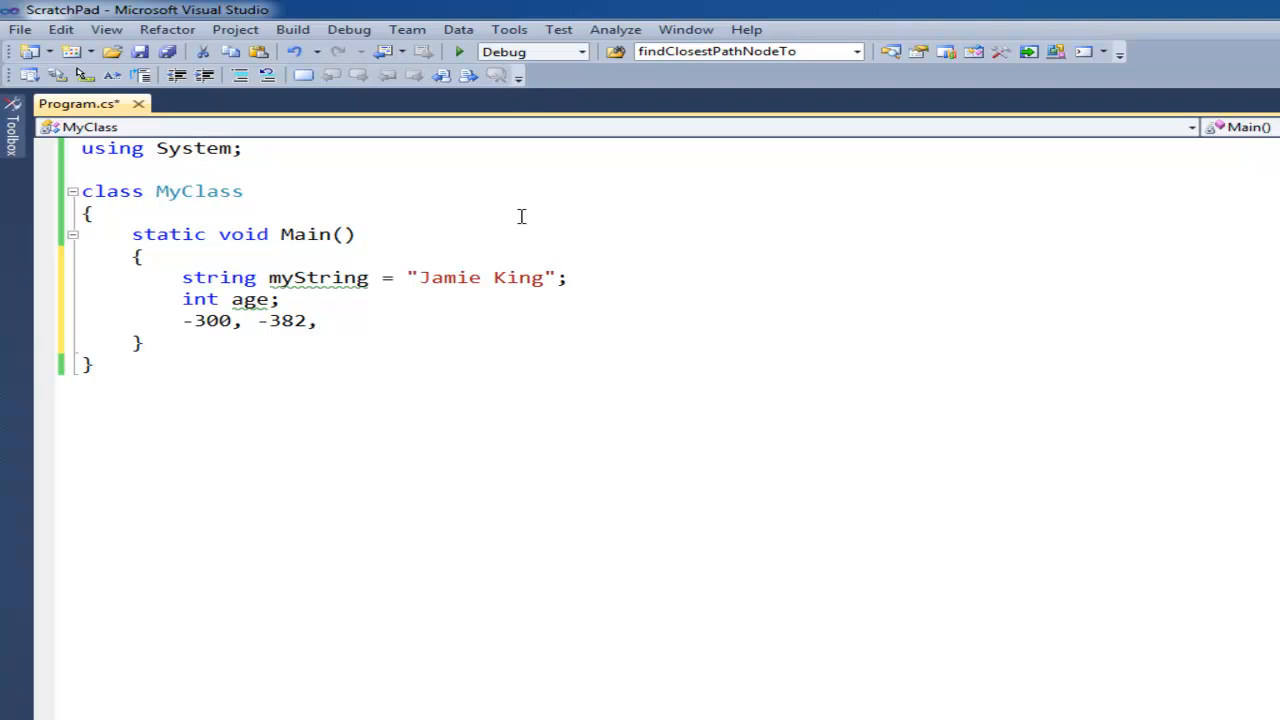
type("1,2,3,4,5")
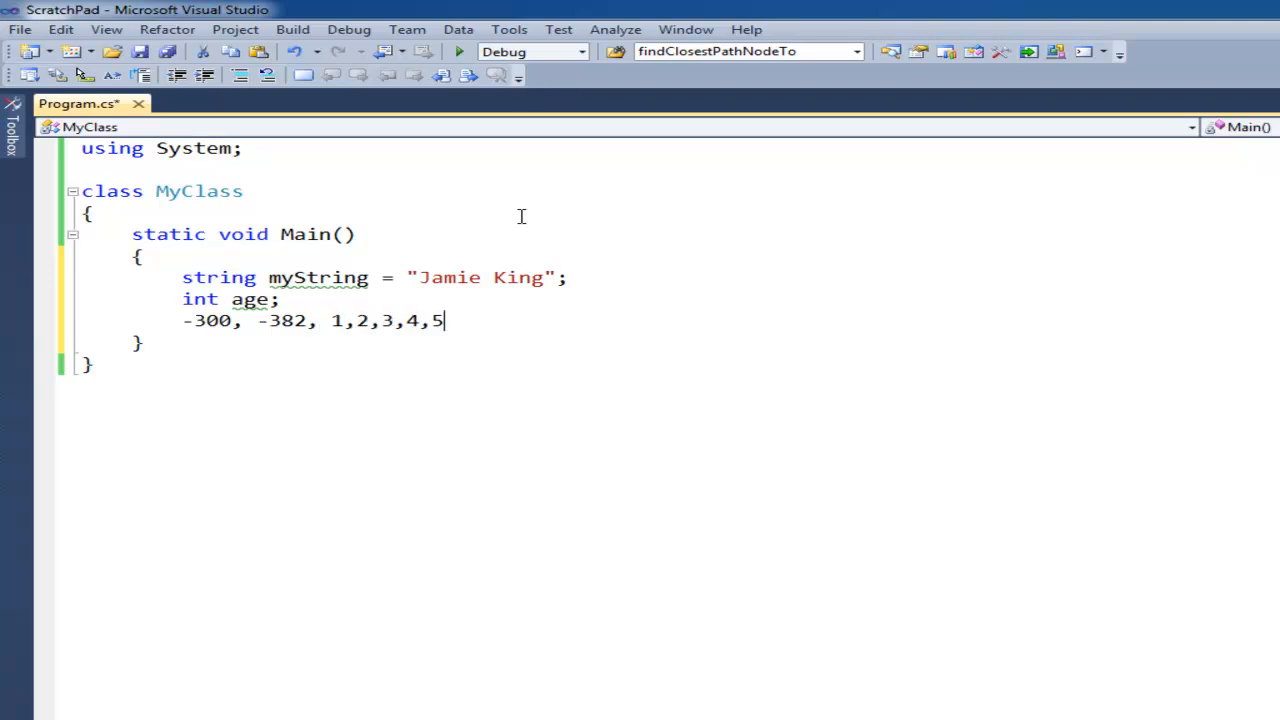
key("Ctrl+z")
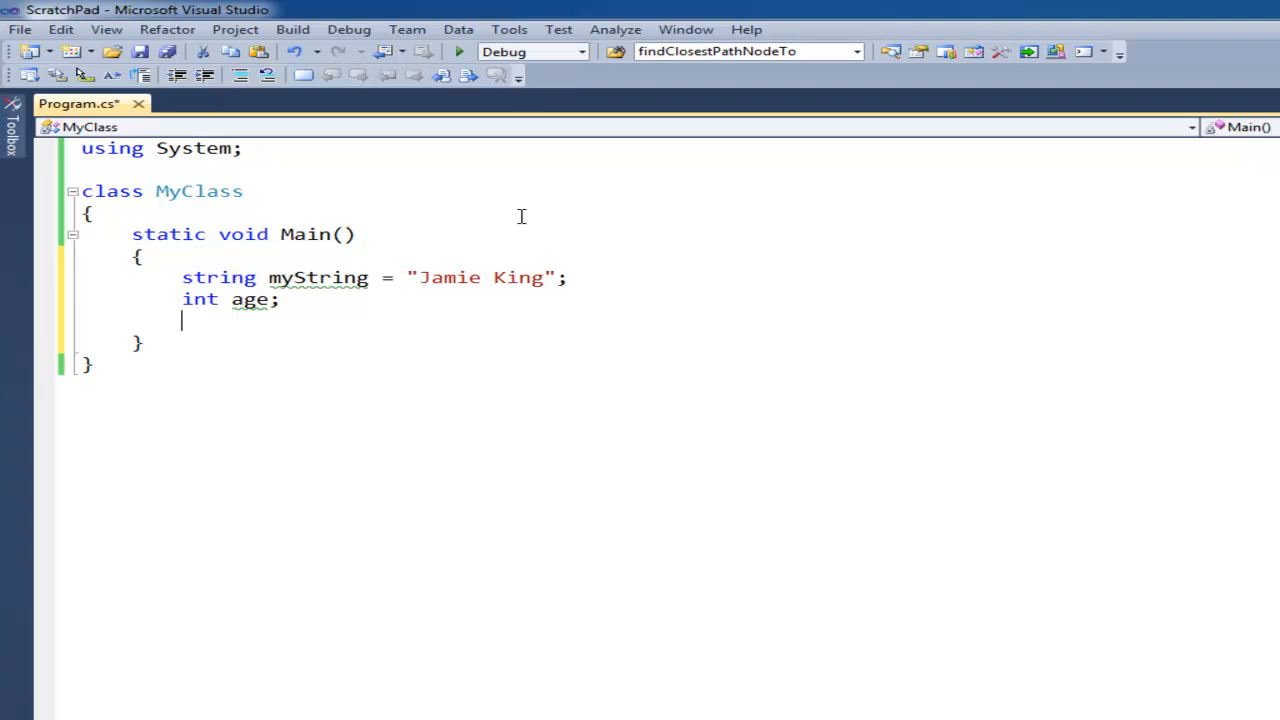
type("5.23432")
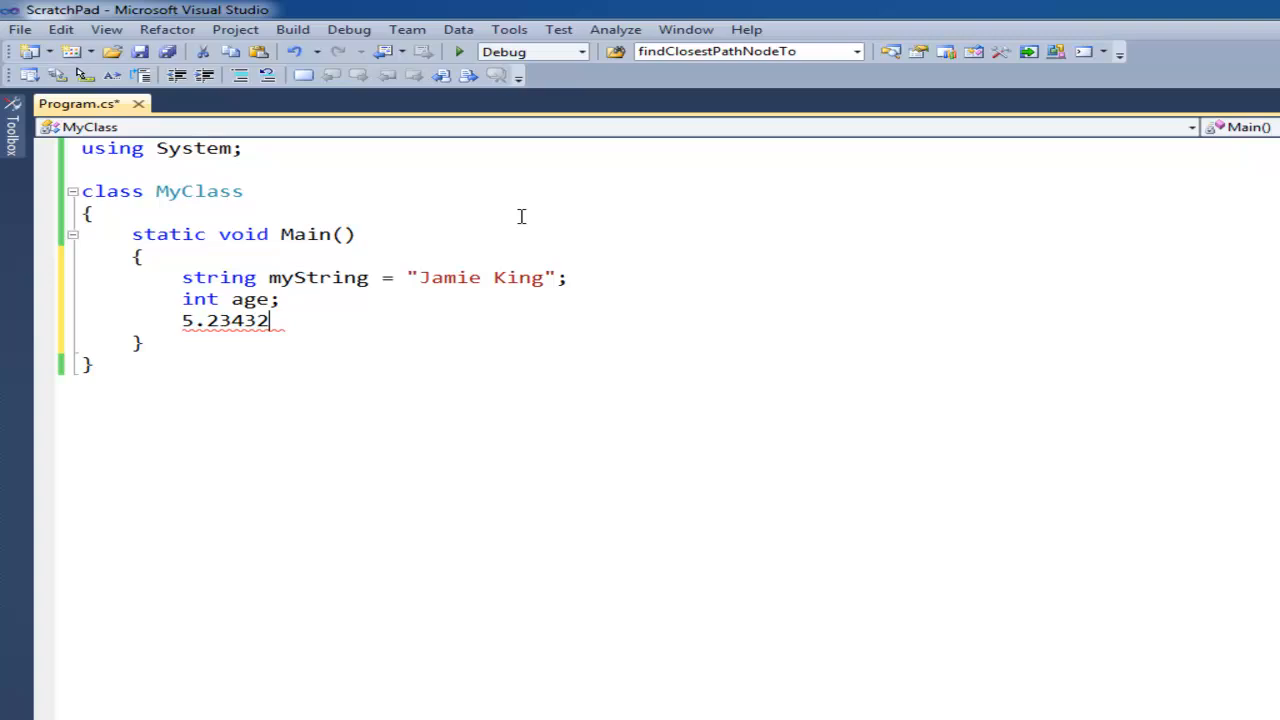
key("Backspace")
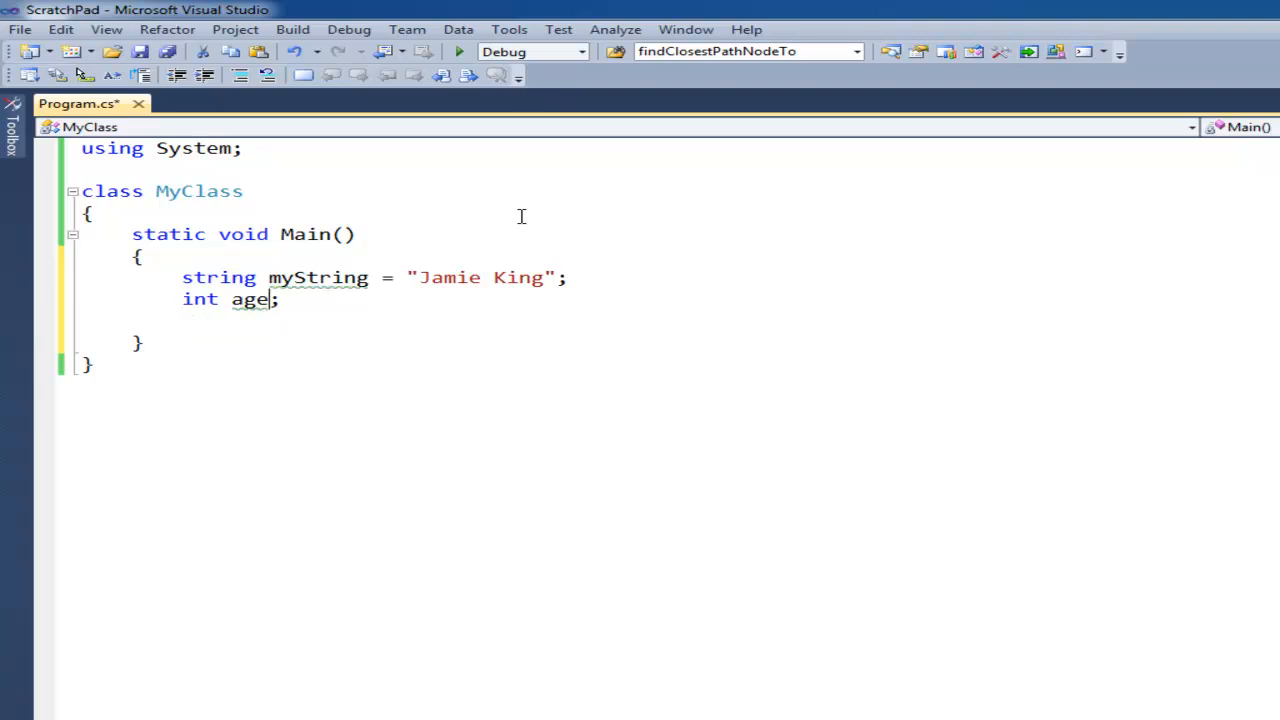
Step: Initialize age to 30, then try age = "Jamie King" and delete that invalid line
type("=")
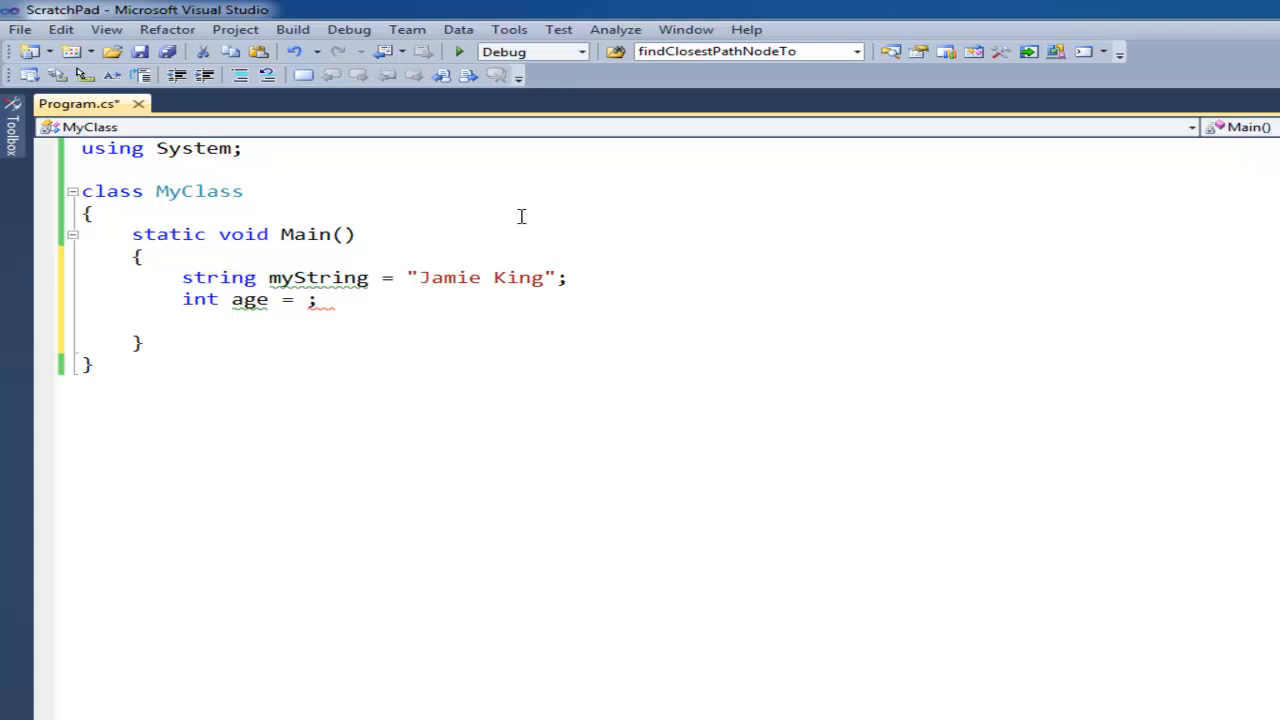
type("30")
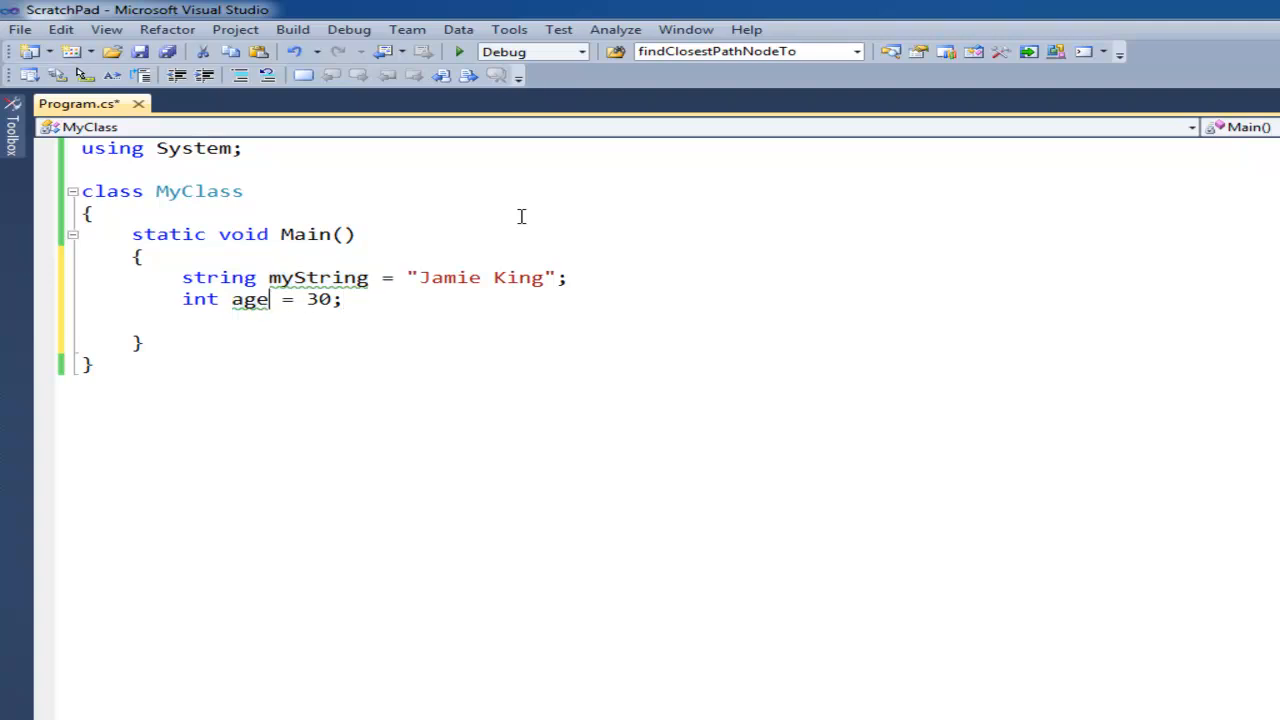
type("age")
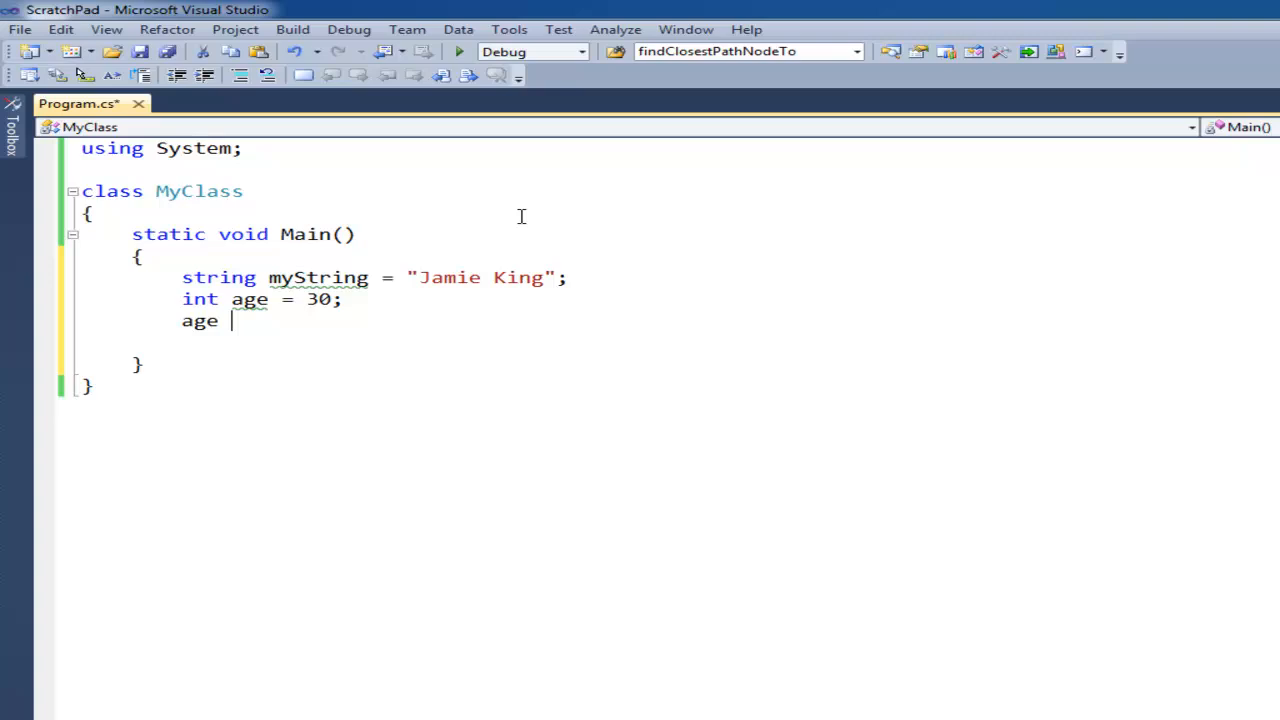
type("= \"Jamie K")
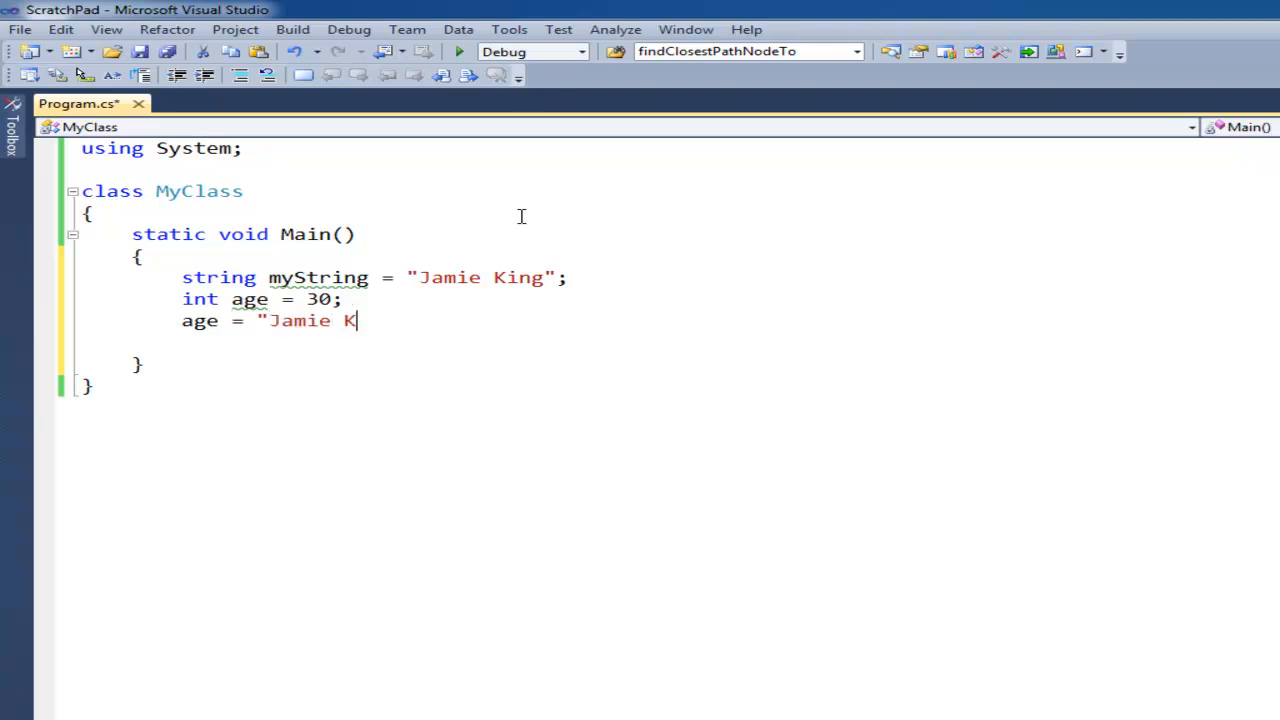
type("ing\"")
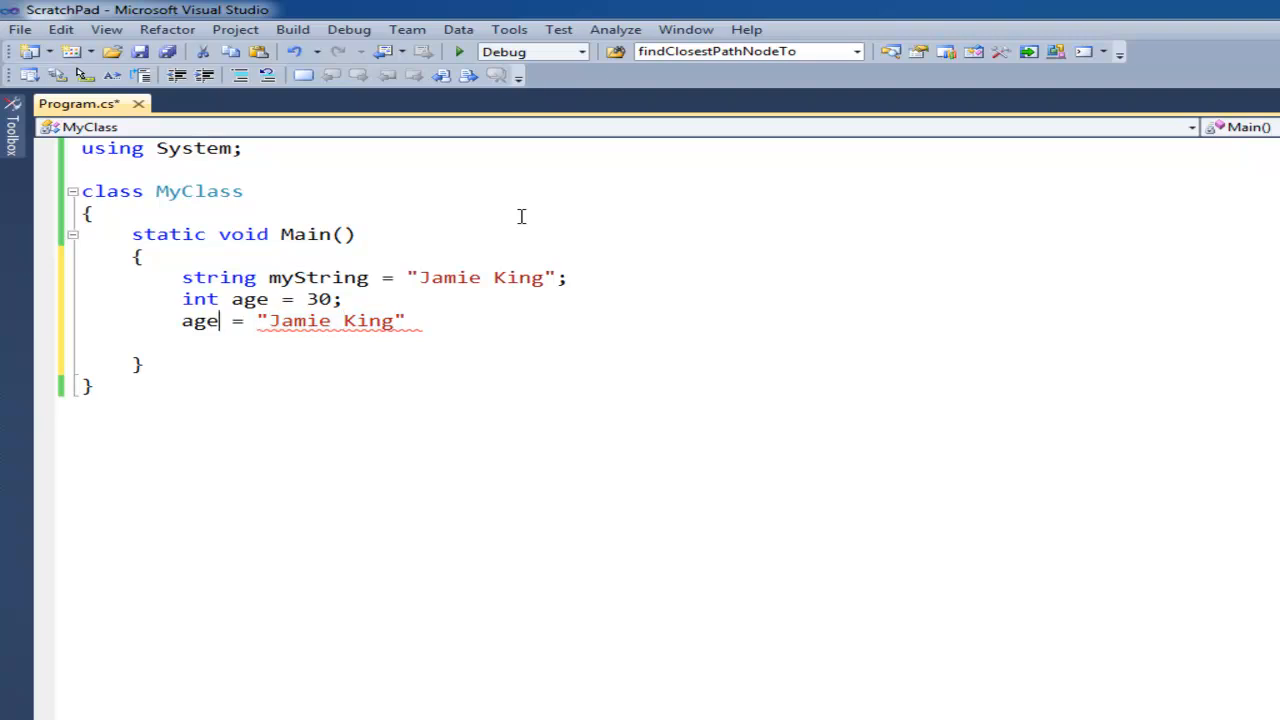
key("Ctrl+Shift+K")
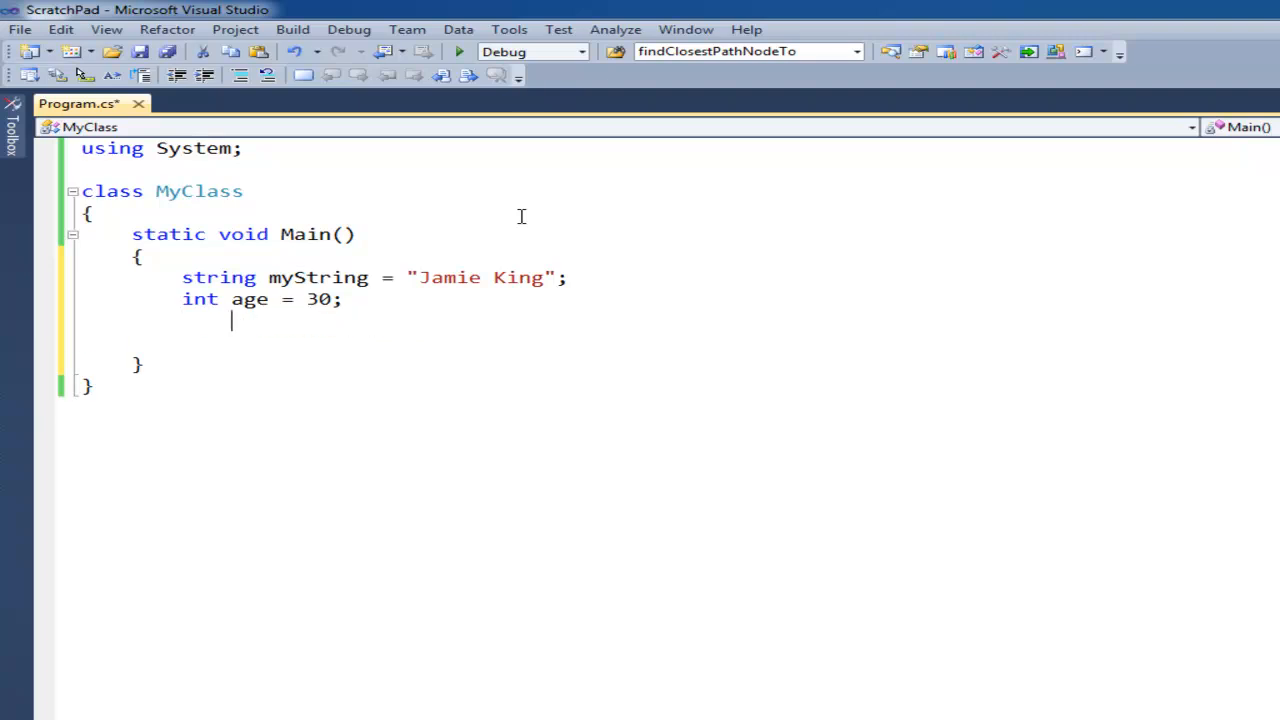
Step: Try the mismatched myString = 30 assignment and delete that line again
type("myst")
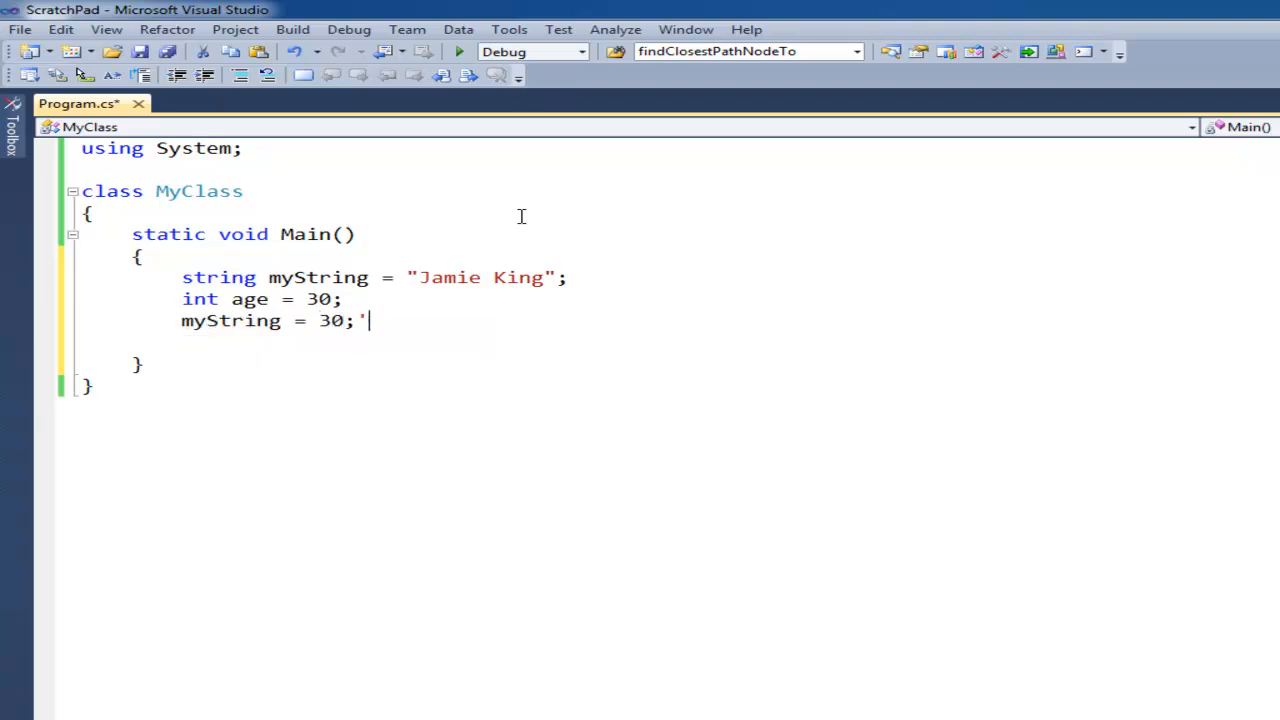
key("Backspace")
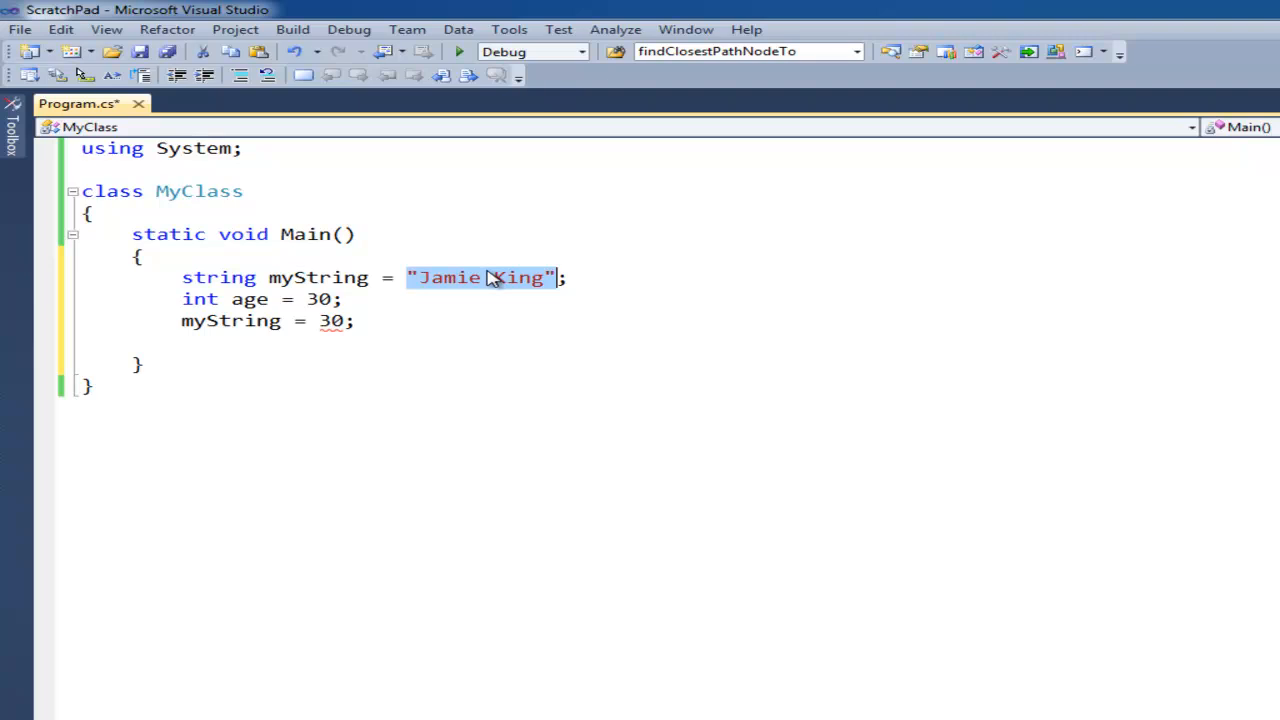
left_click(356, 320)
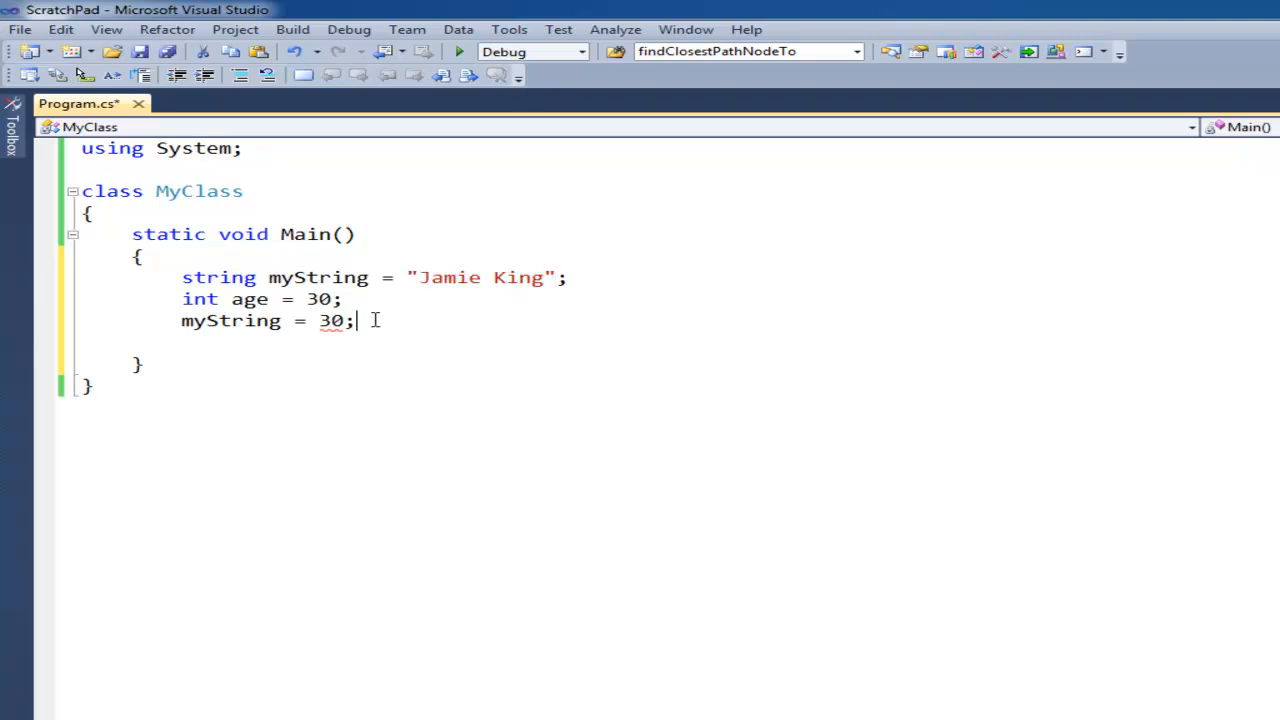
key("Ctrl+Shift+K")
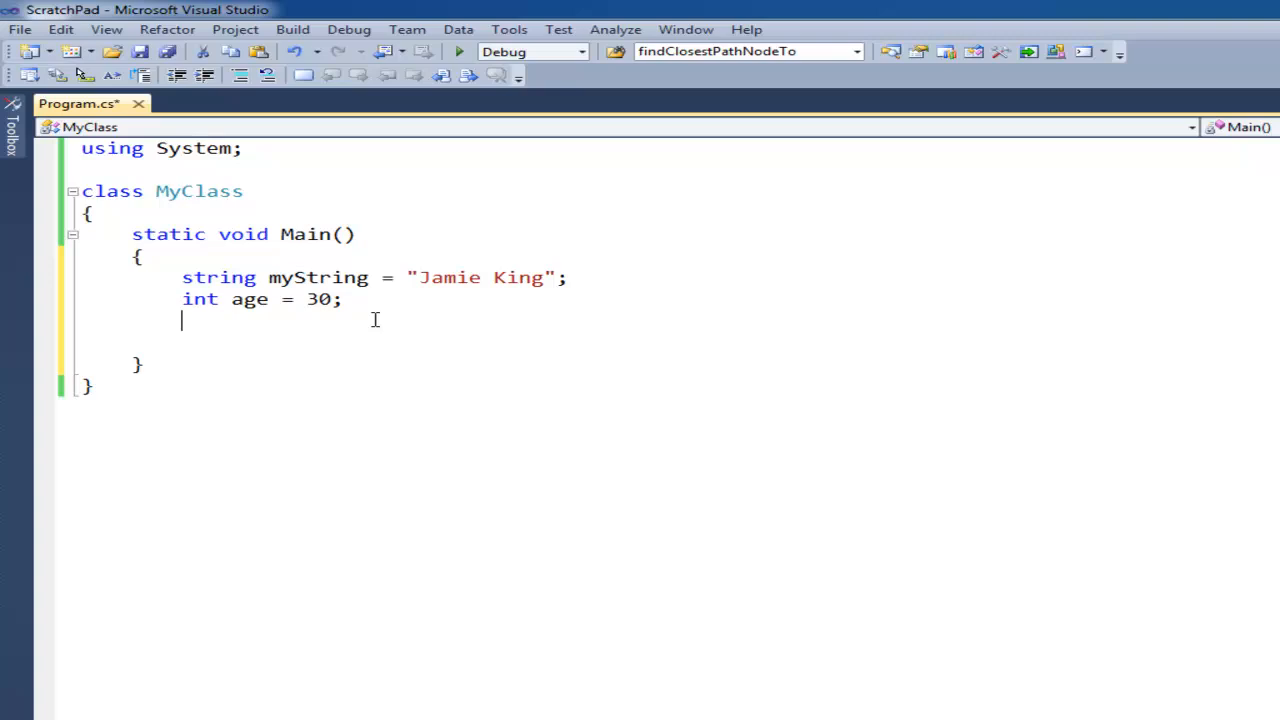
Step: Add Console.WriteLine(myString); and Console.WriteLine(age); and run to show the name and 30
type("Console.wri")
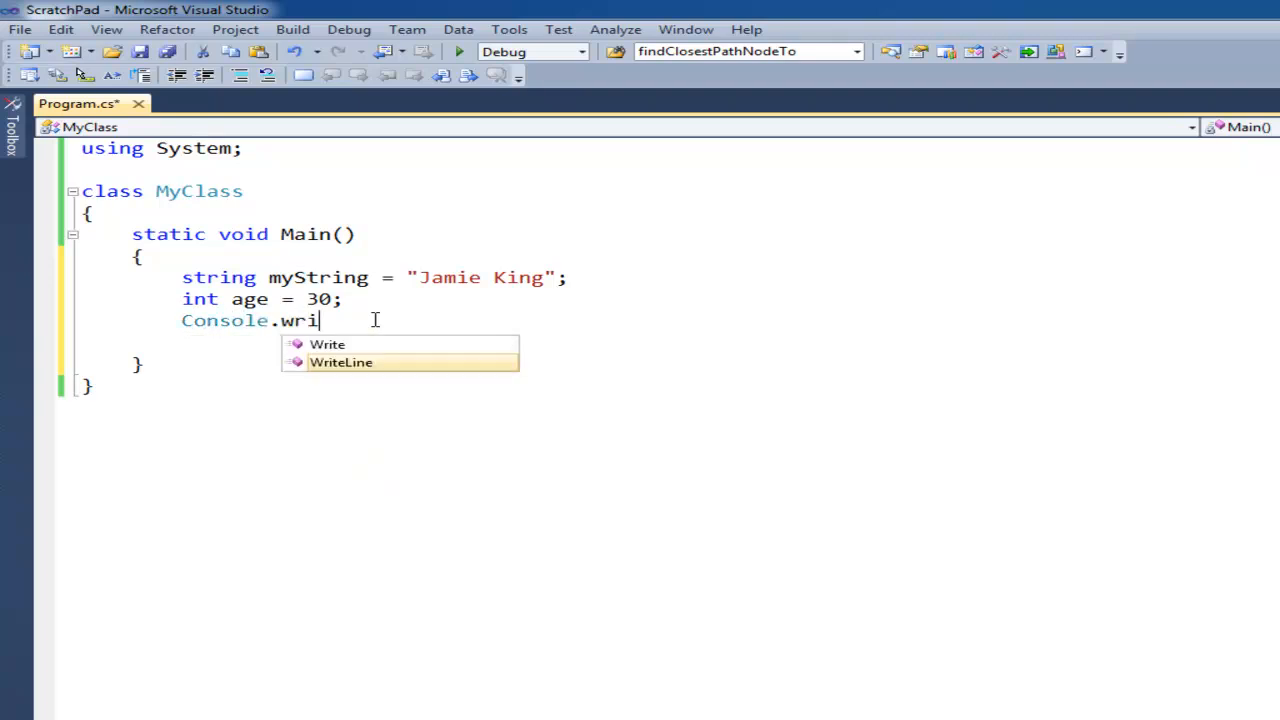
type("teLine(myString);")
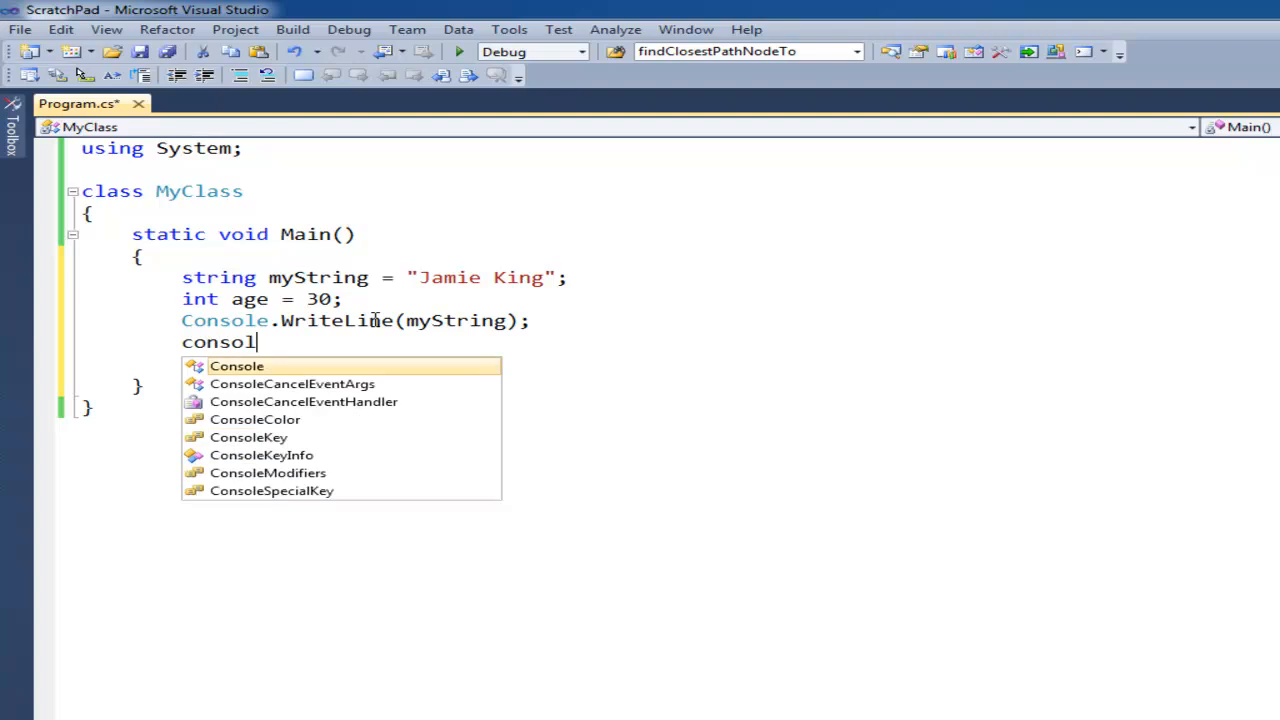
type("Console.wi")
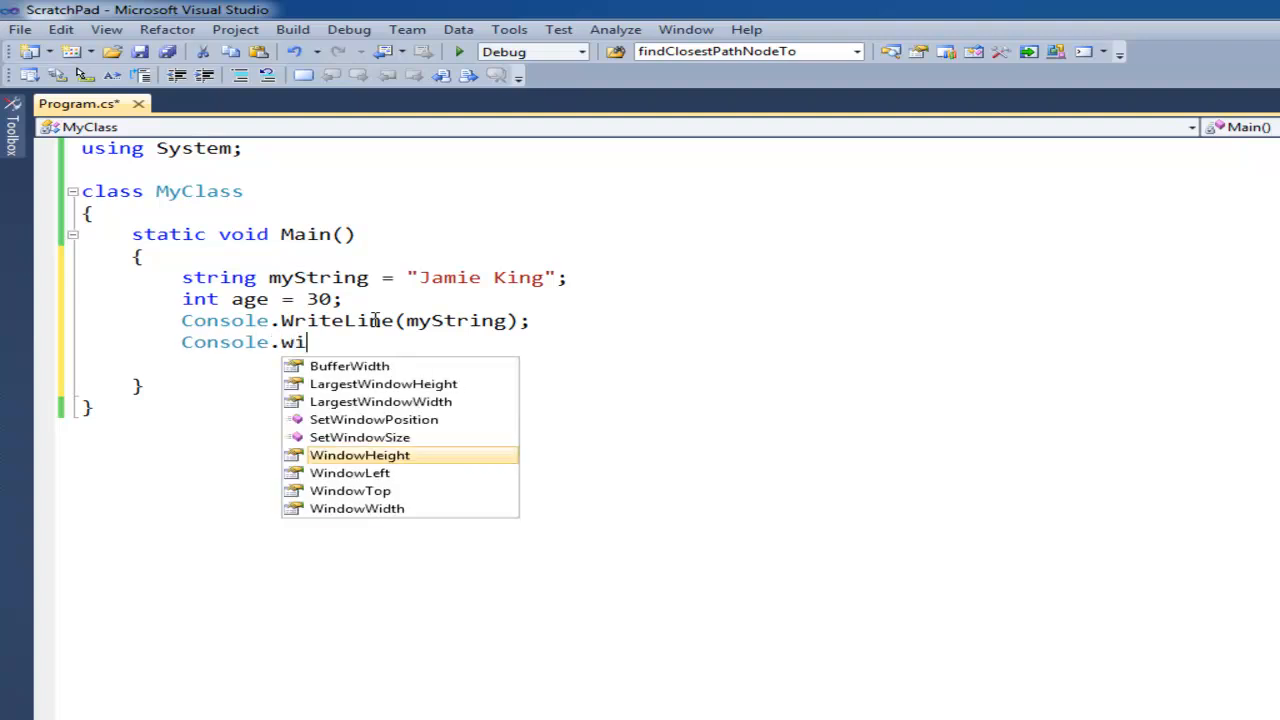
type("riteLine(m")
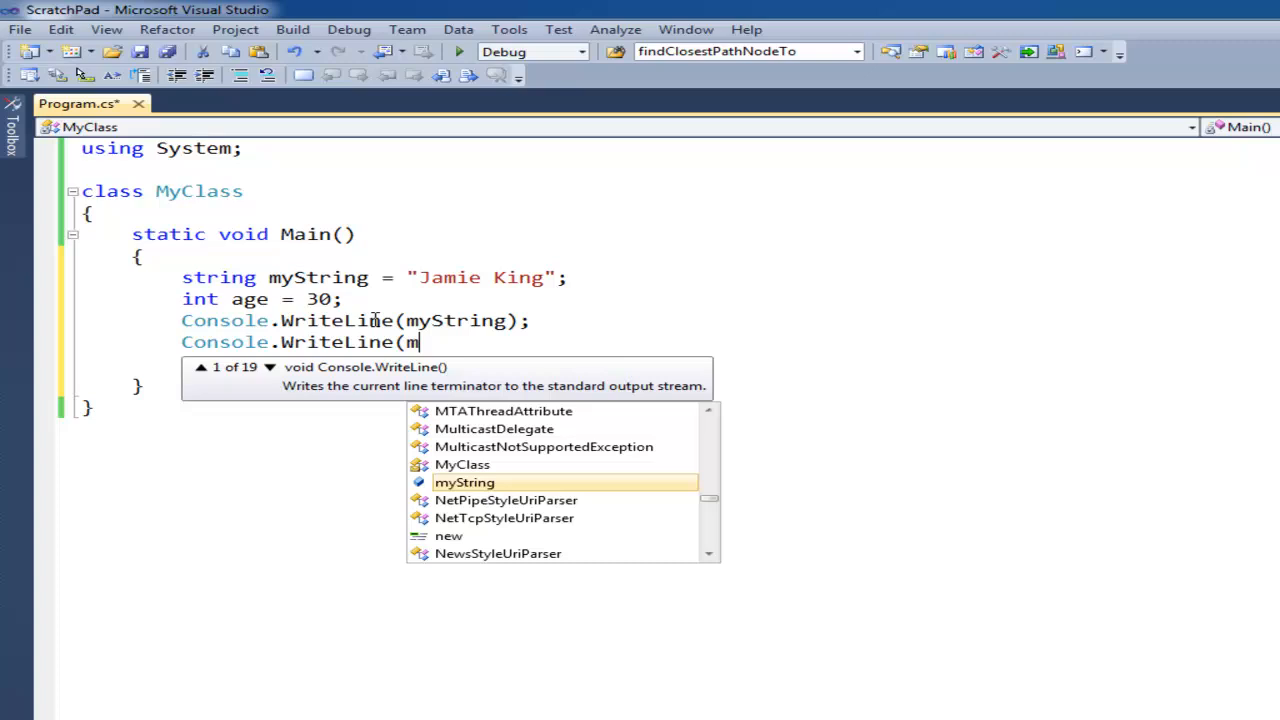
type("age)")
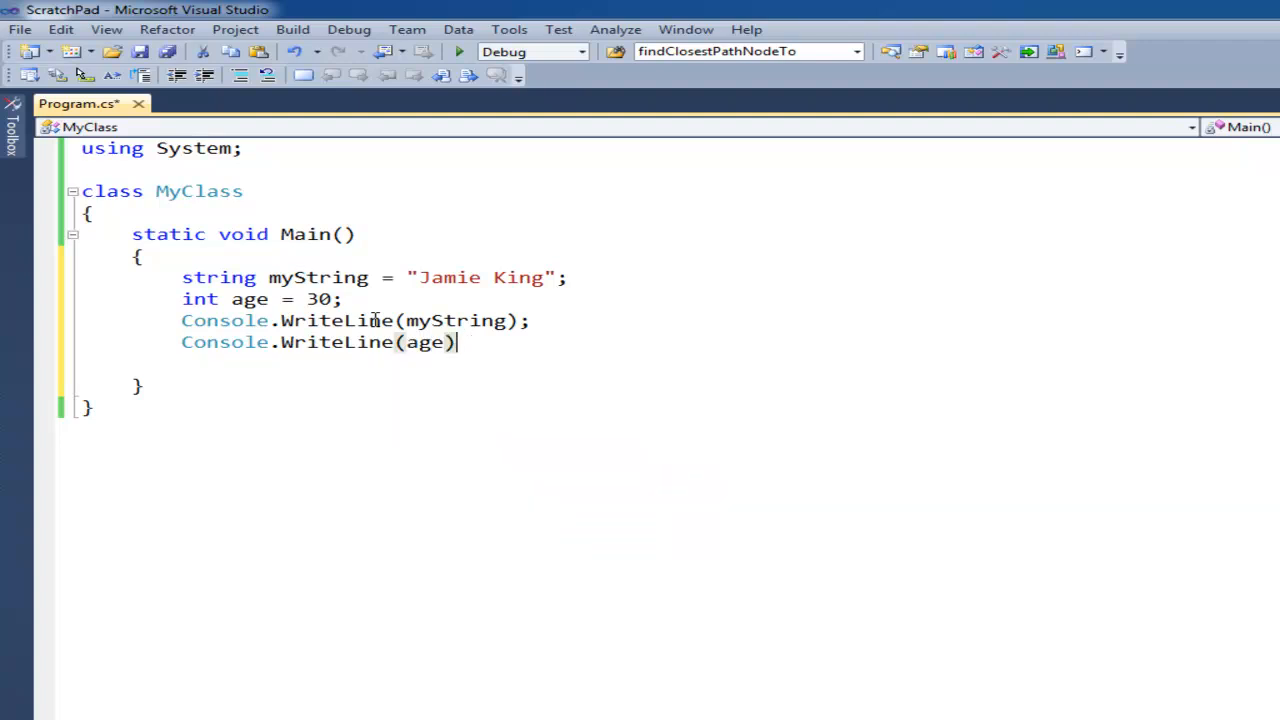
left_click(454, 52)
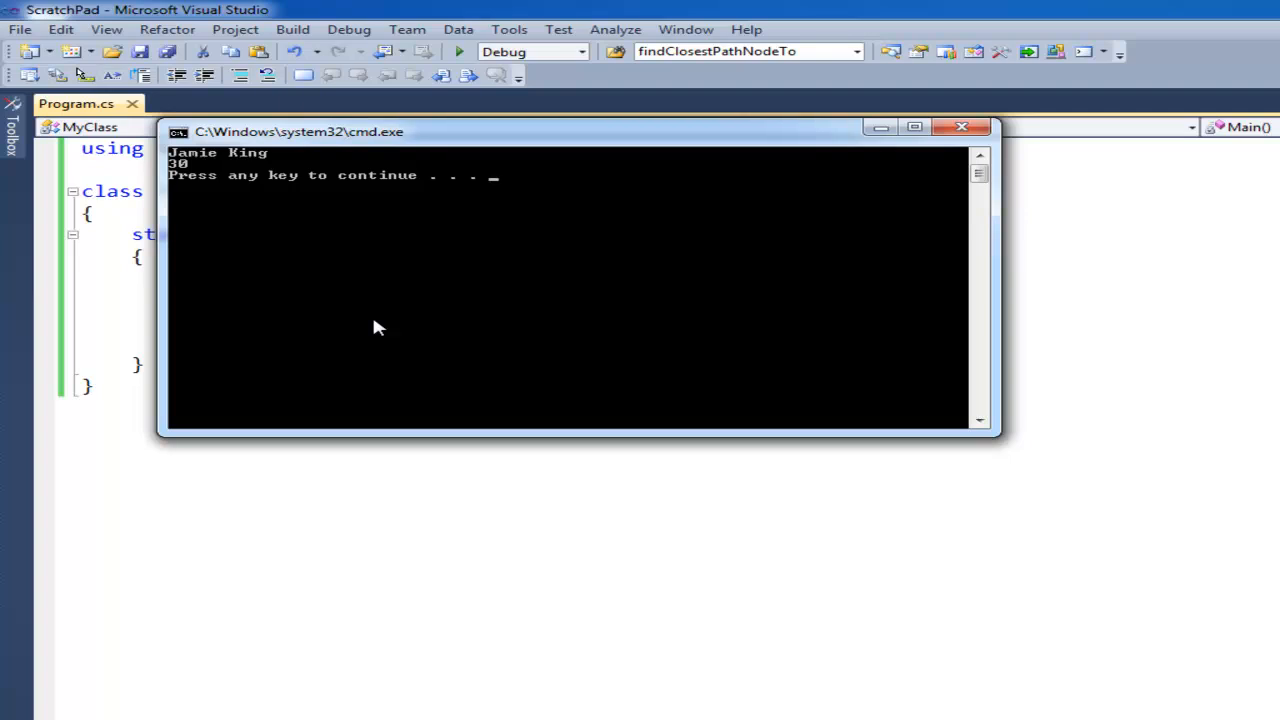
mouse_move(218, 176)
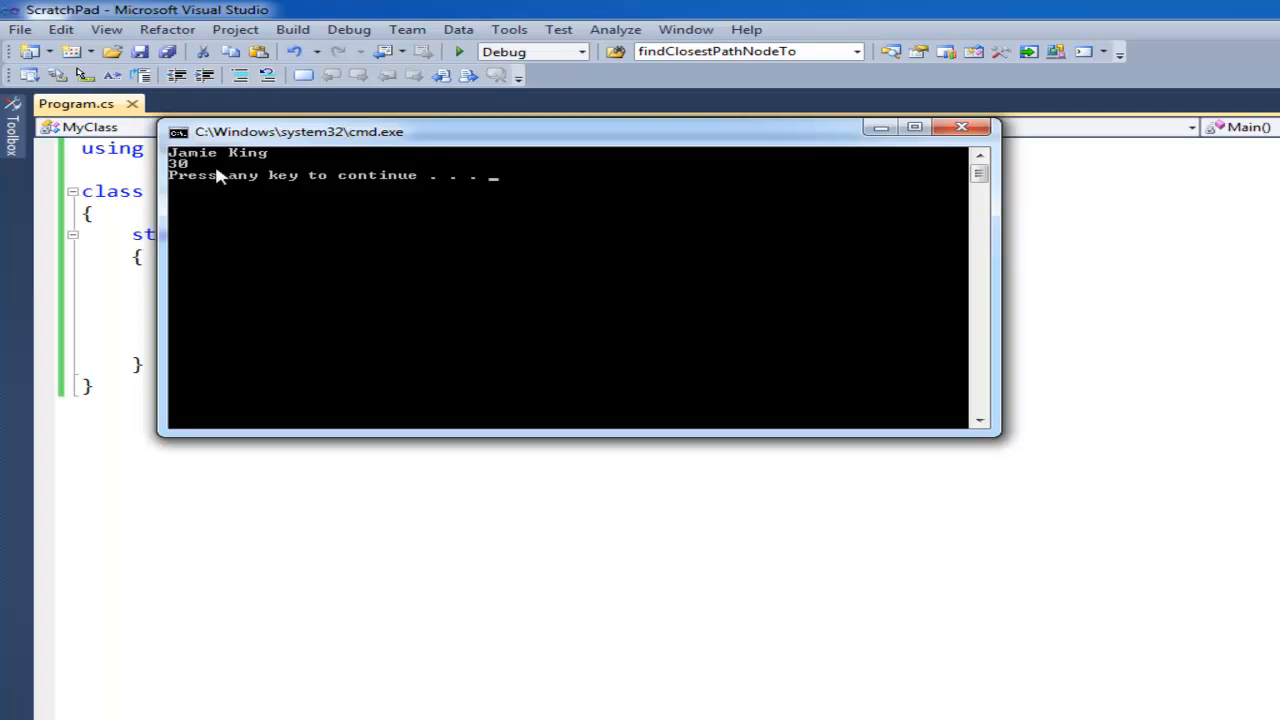